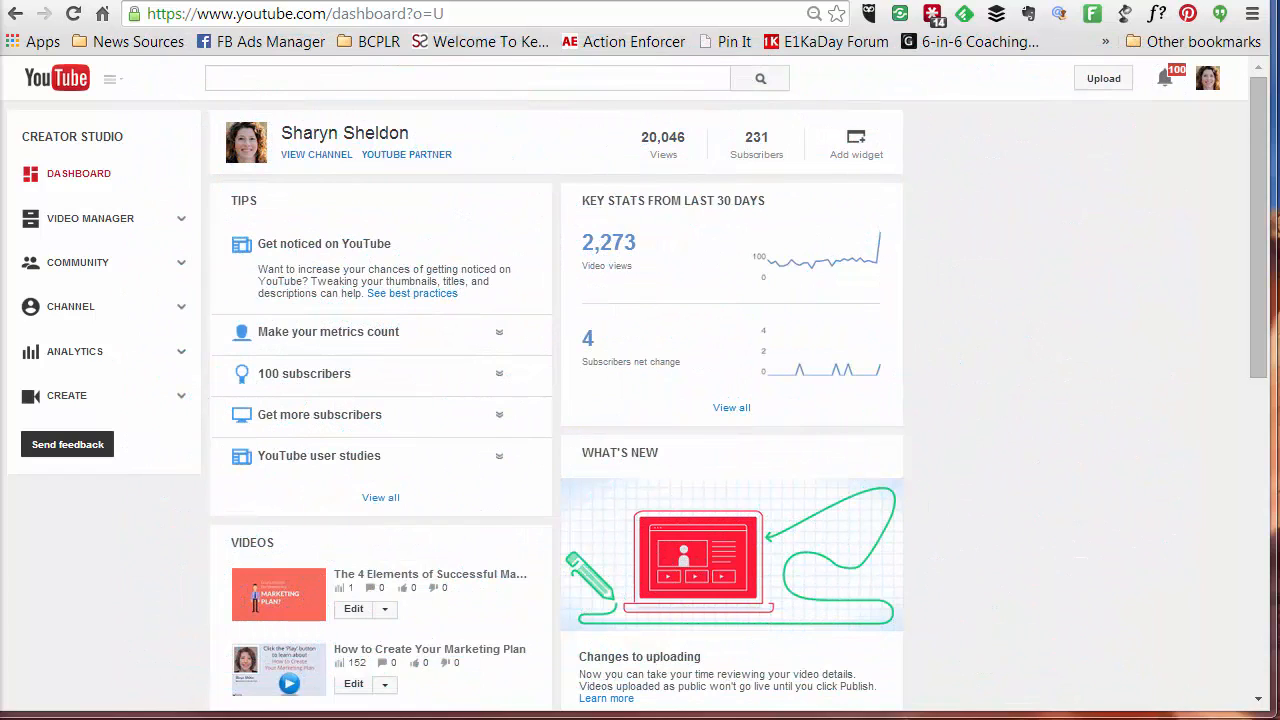
{"action": "mouse_move", "coordinate": [87, 643]}
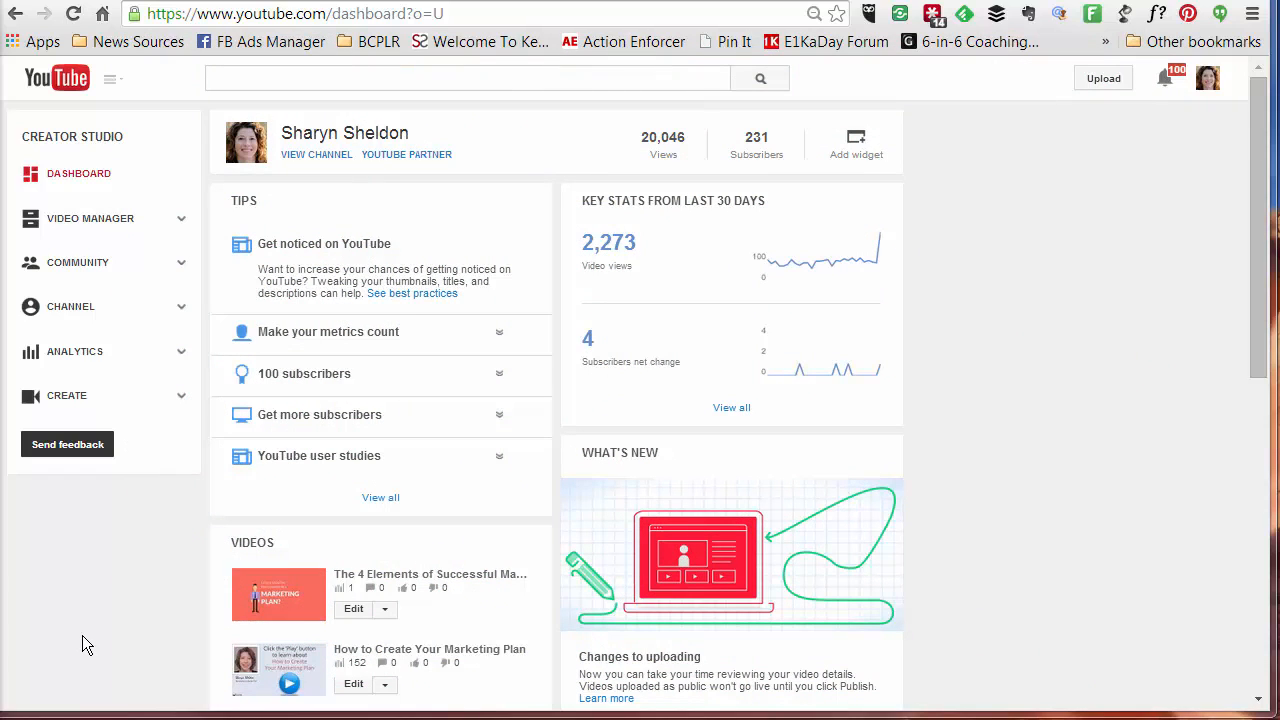
{"action": "mouse_move", "coordinate": [1128, 276]}
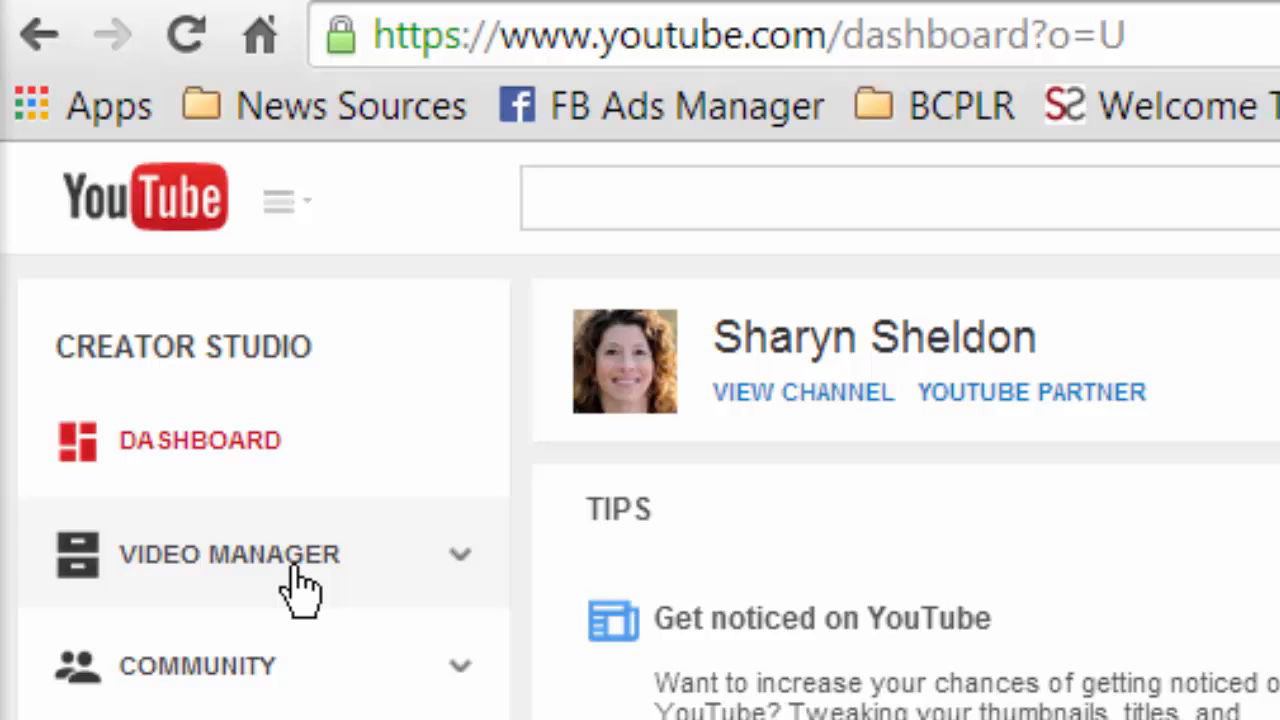
- Open Video Manager from the Creator Studio dashboard sidebar
{"action": "left_click", "coordinate": [230, 554]}
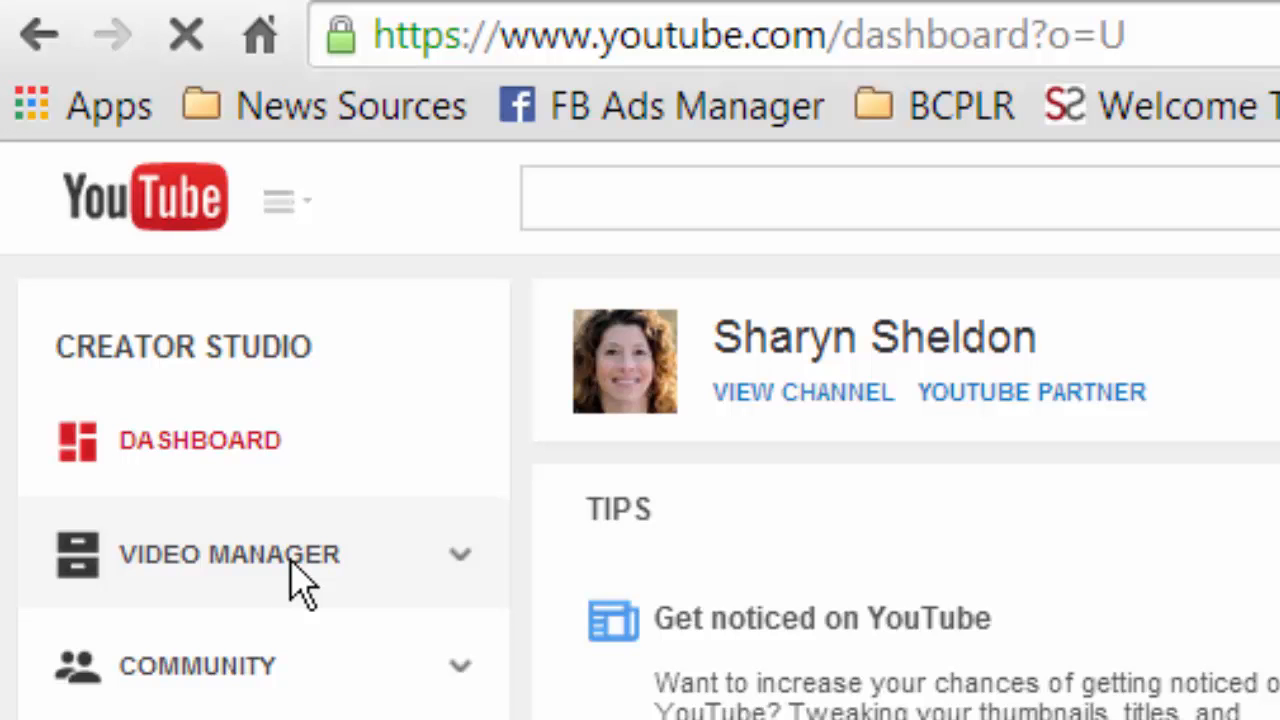
- Show the Videos list of the channel's 92 uploads
{"action": "left_click", "coordinate": [229, 554]}
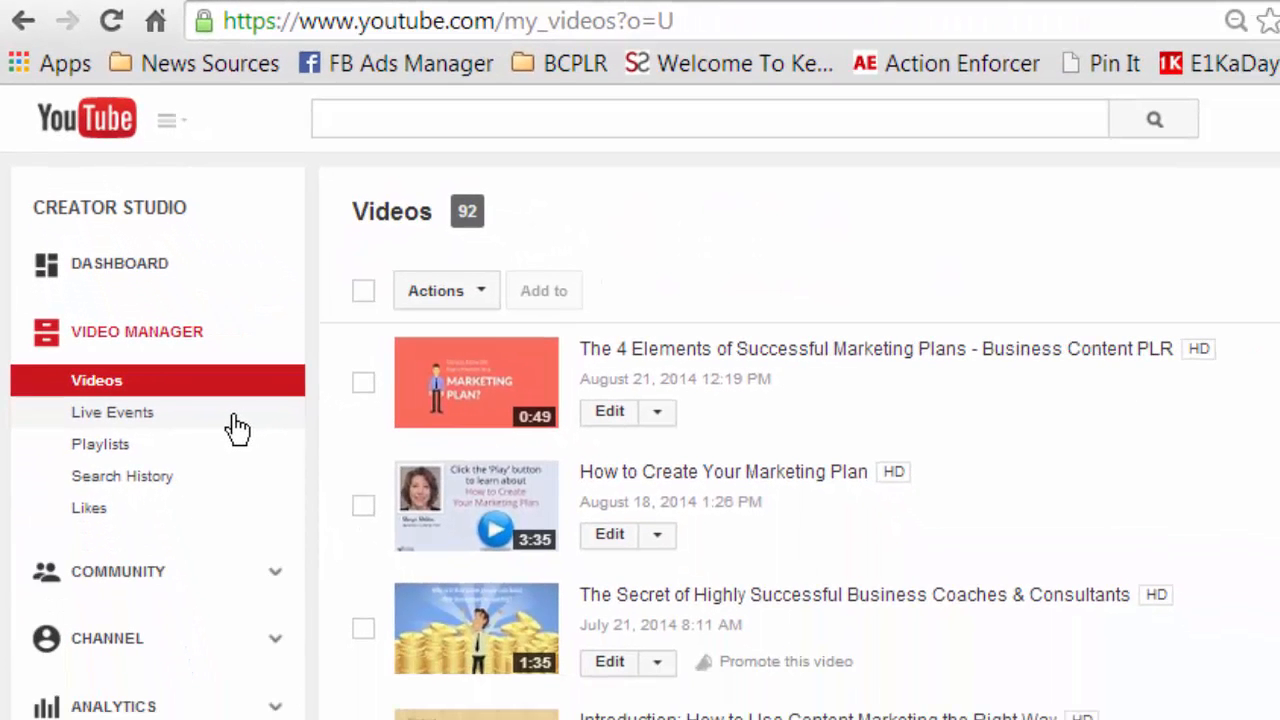
{"action": "mouse_move", "coordinate": [230, 443]}
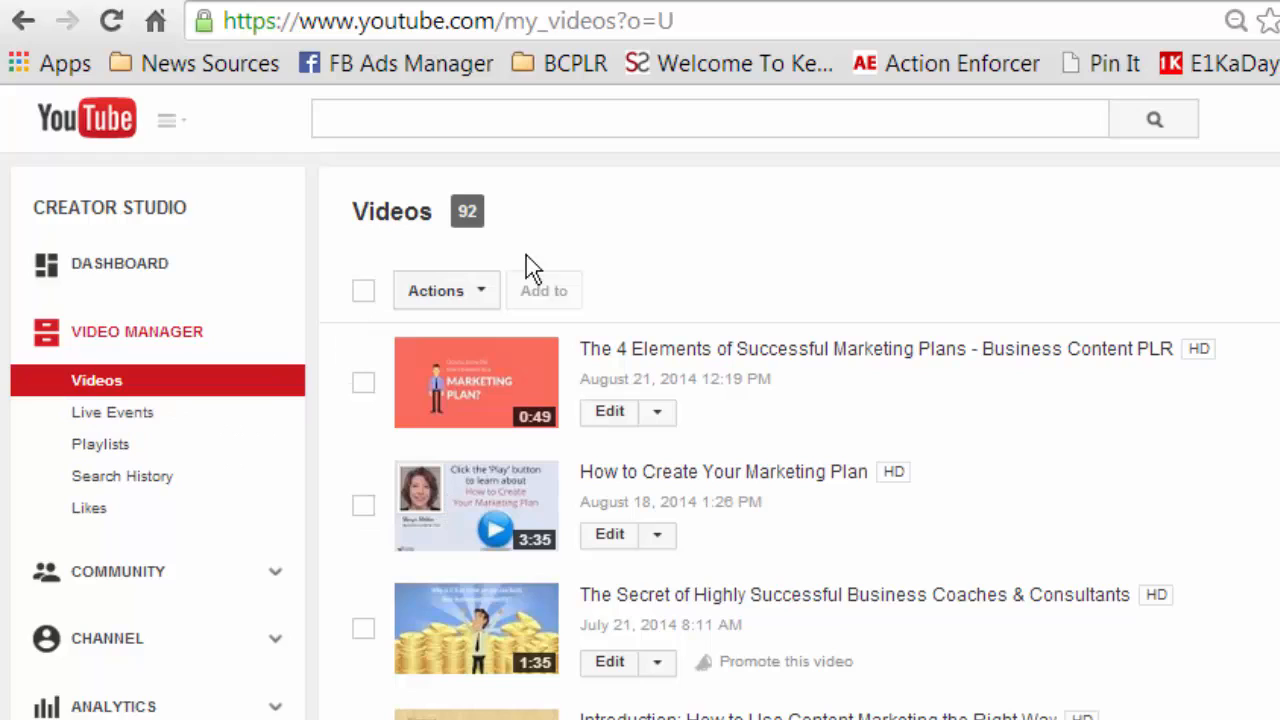
{"action": "mouse_move", "coordinate": [697, 293]}
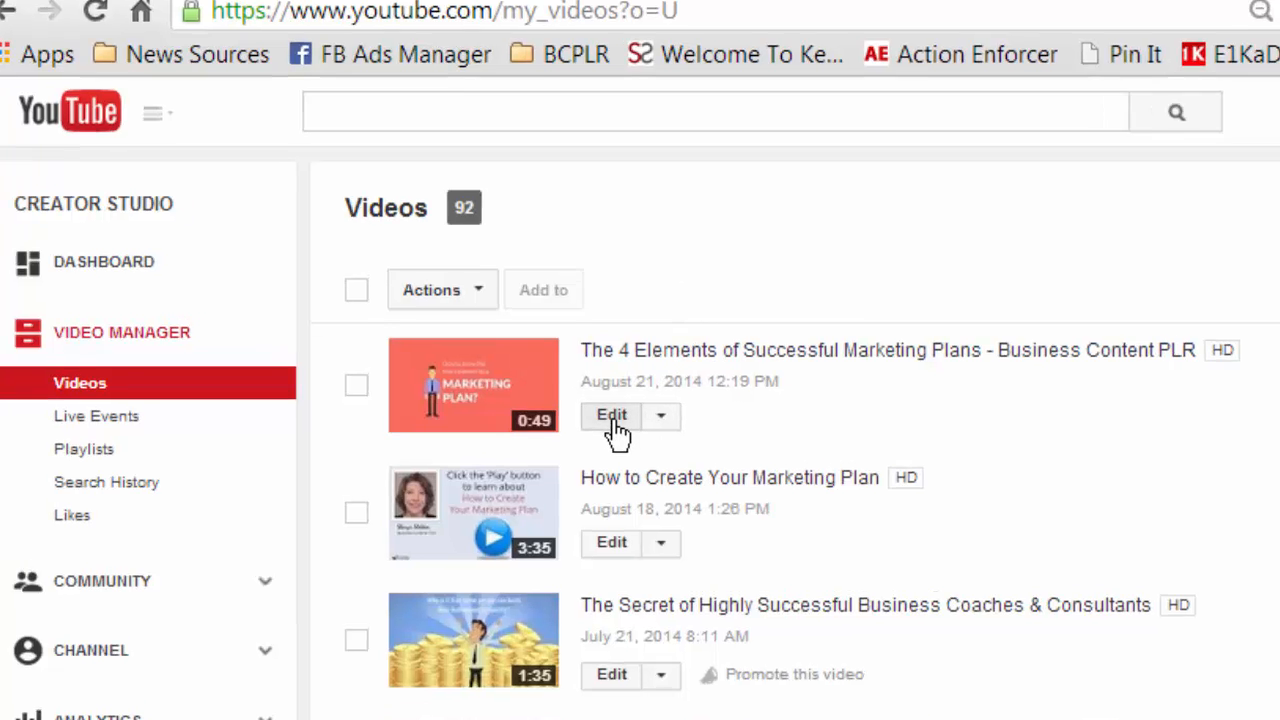
- Edit 'The 4 Elements of Successful Marketing Plans' and switch to its Annotations editor
{"action": "left_click", "coordinate": [611, 415]}
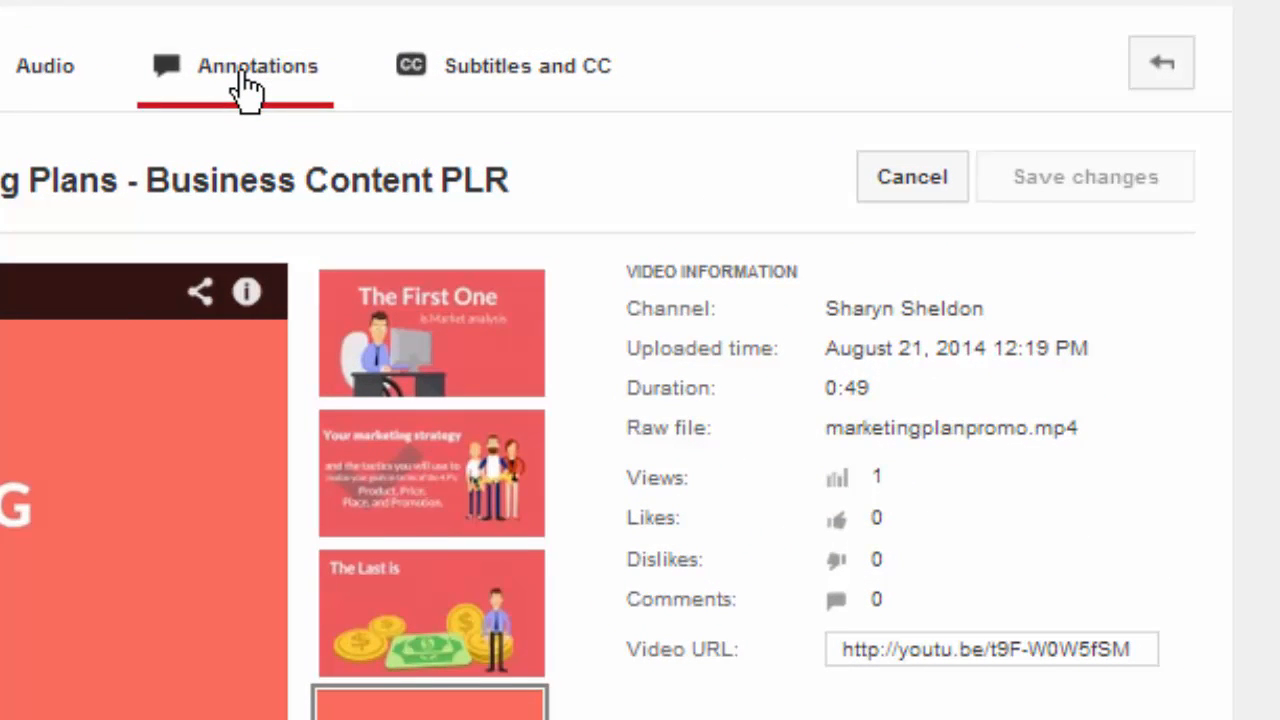
{"action": "left_click", "coordinate": [257, 65]}
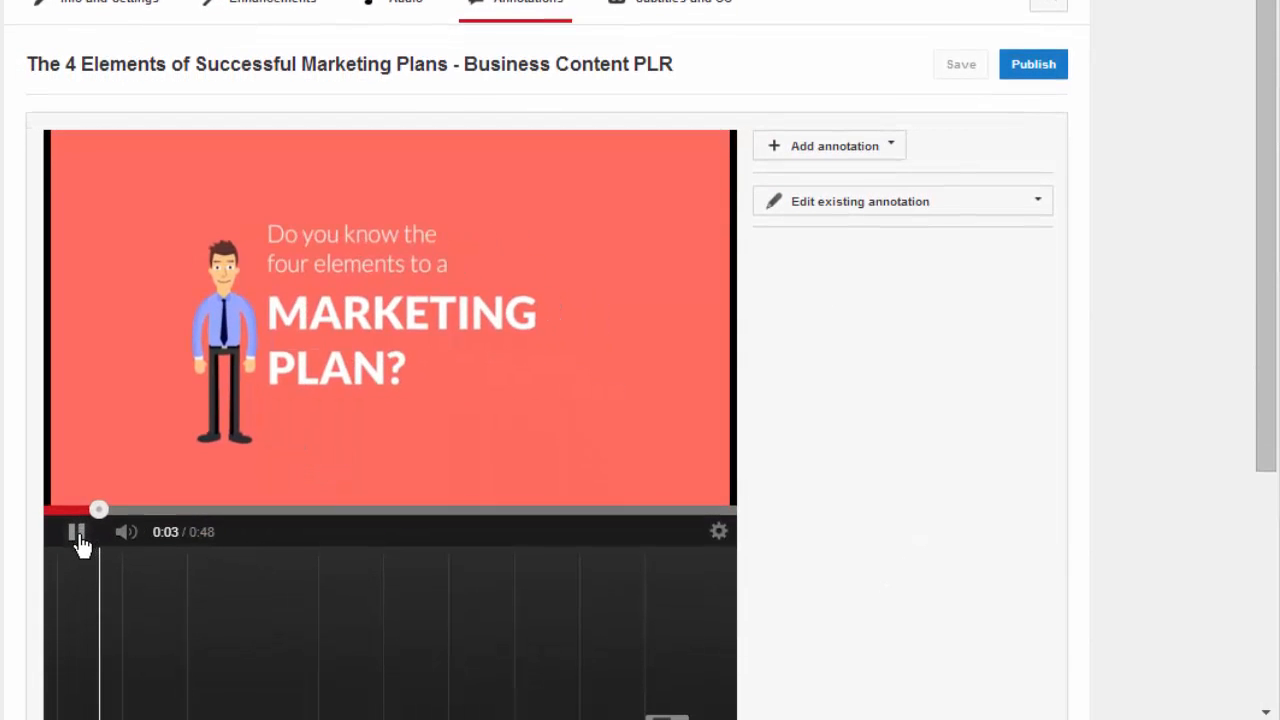
- Pause the marketing plans video playback at 0:03 in the annotations editor
{"action": "left_click", "coordinate": [77, 531]}
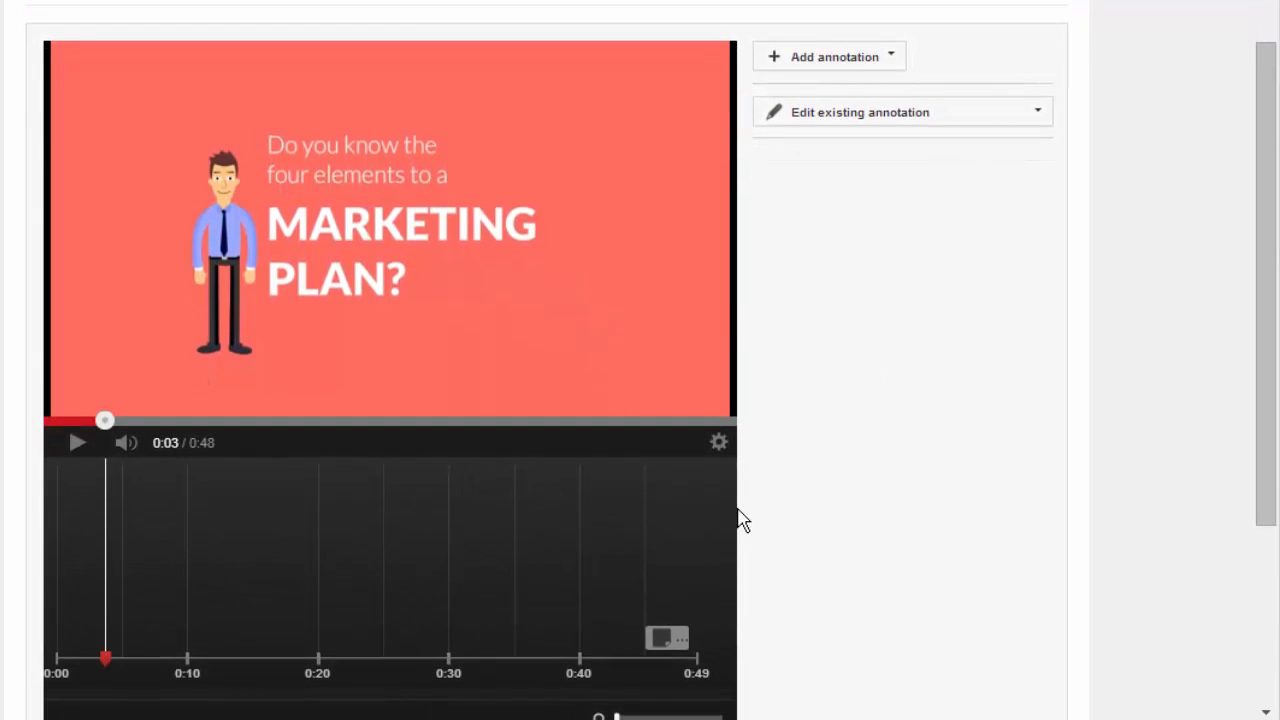
{"action": "mouse_move", "coordinate": [190, 535]}
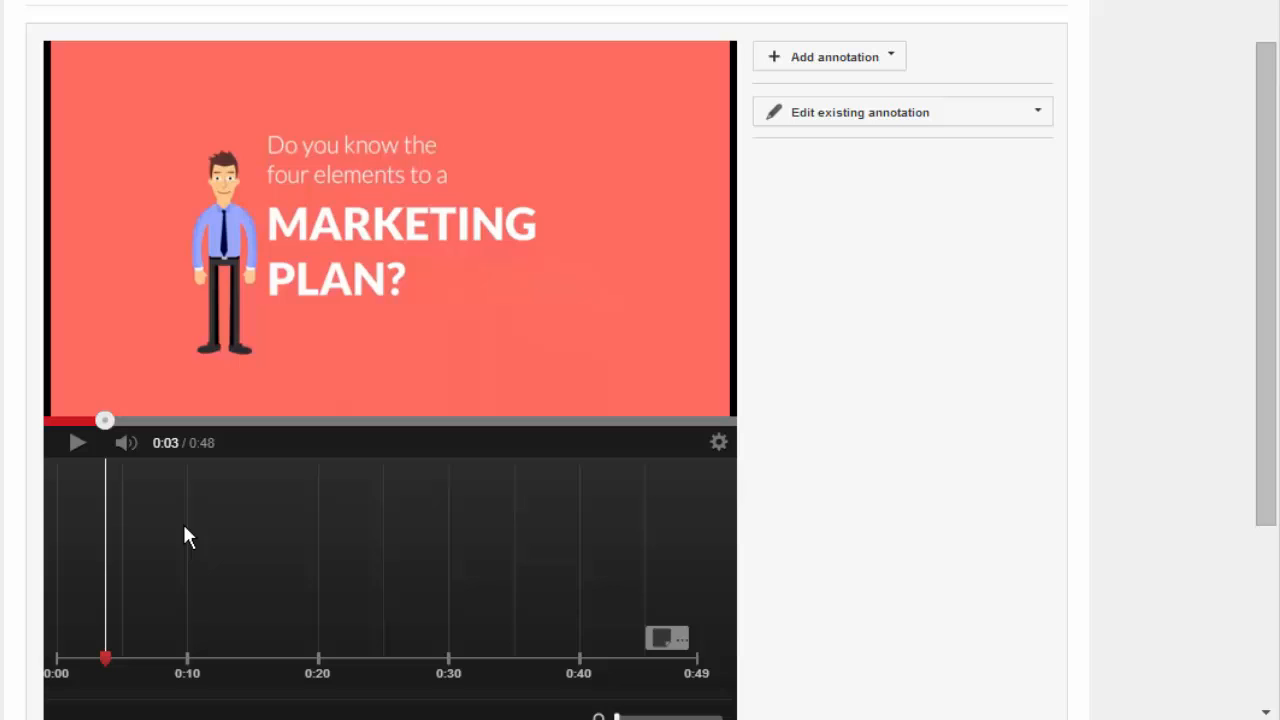
{"action": "mouse_move", "coordinate": [267, 528]}
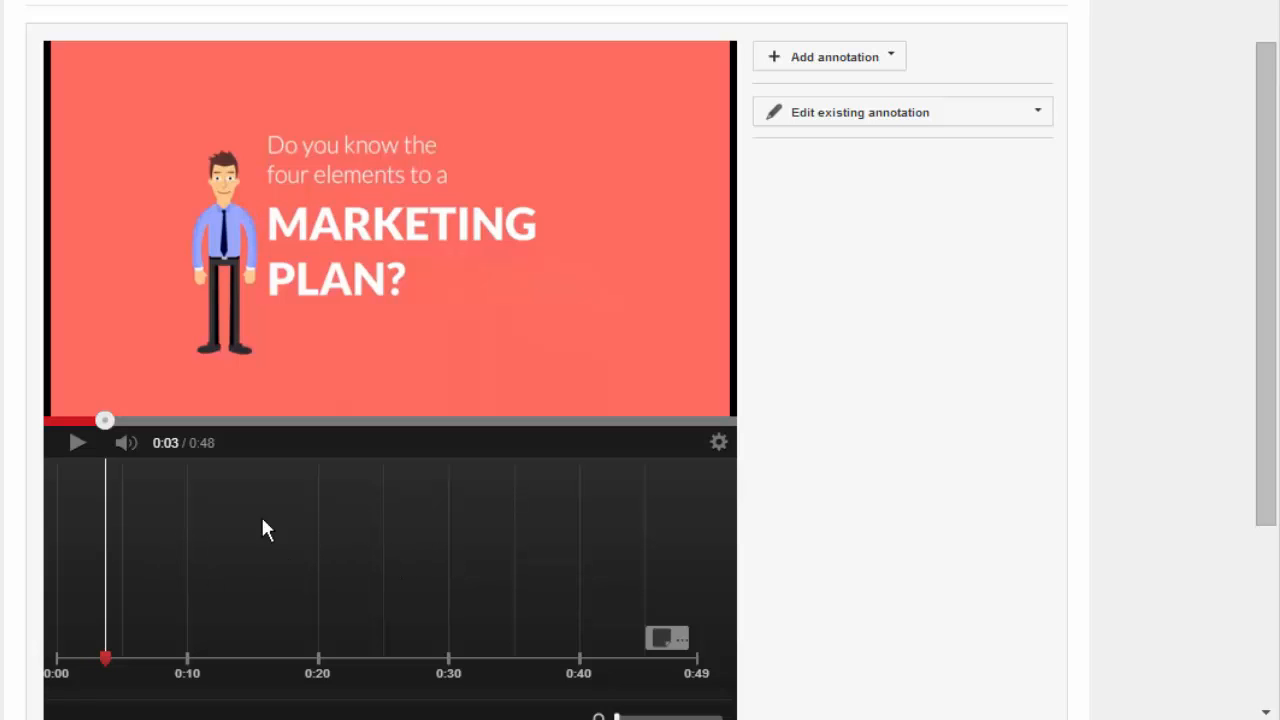
{"action": "mouse_move", "coordinate": [104, 420]}
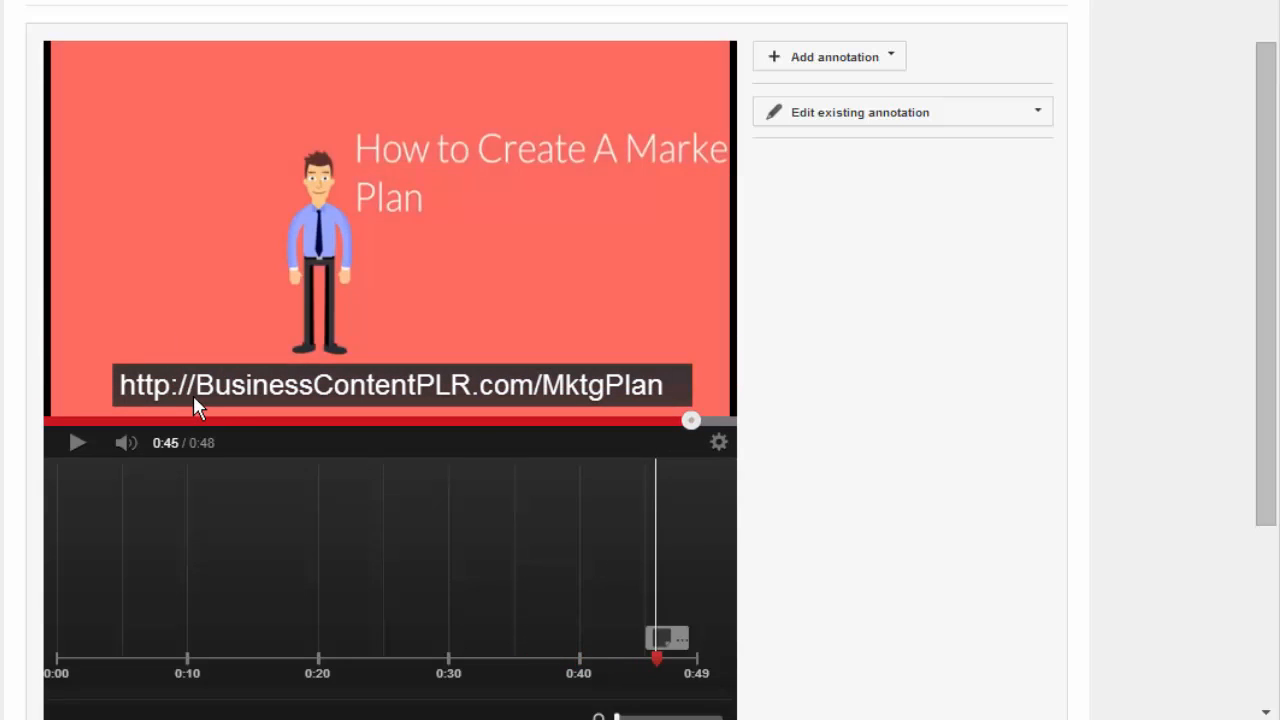
{"action": "mouse_move", "coordinate": [143, 303]}
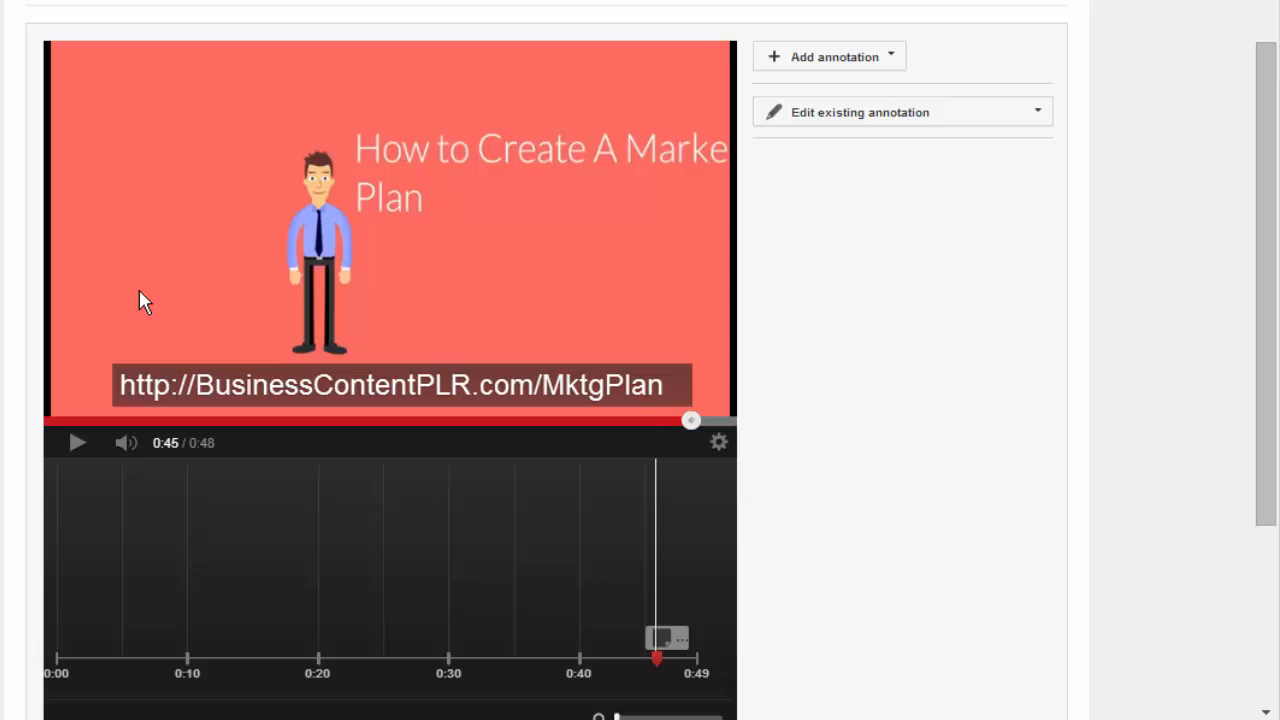
{"action": "mouse_move", "coordinate": [870, 90]}
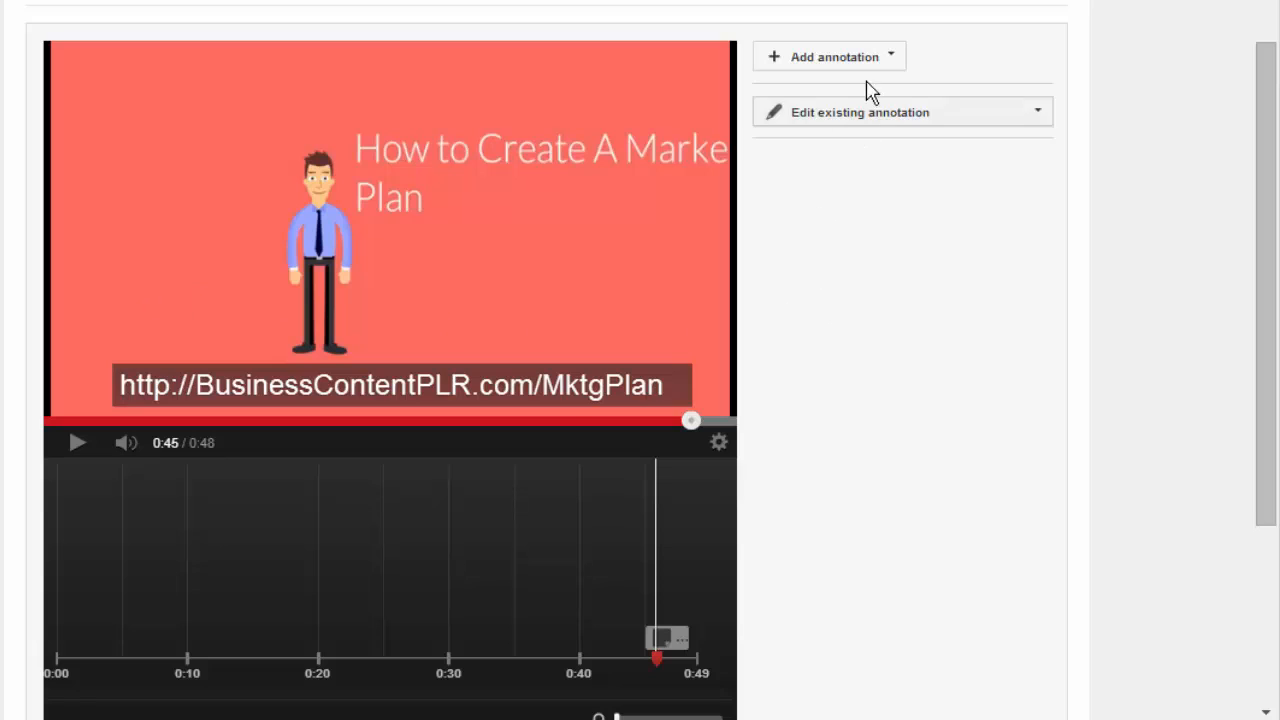
- Add a blank Note annotation at 0:45.4–0:48.4 via Add annotation > Note
{"action": "left_click", "coordinate": [830, 56]}
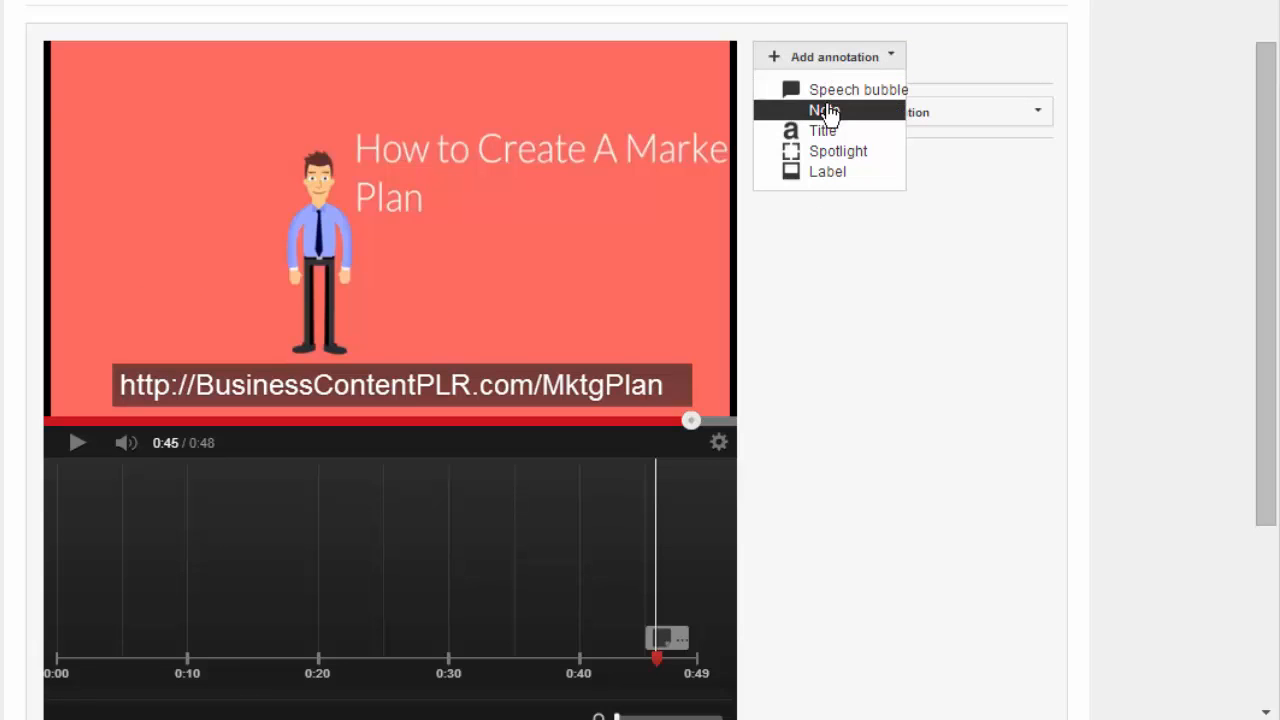
{"action": "left_click", "coordinate": [824, 110]}
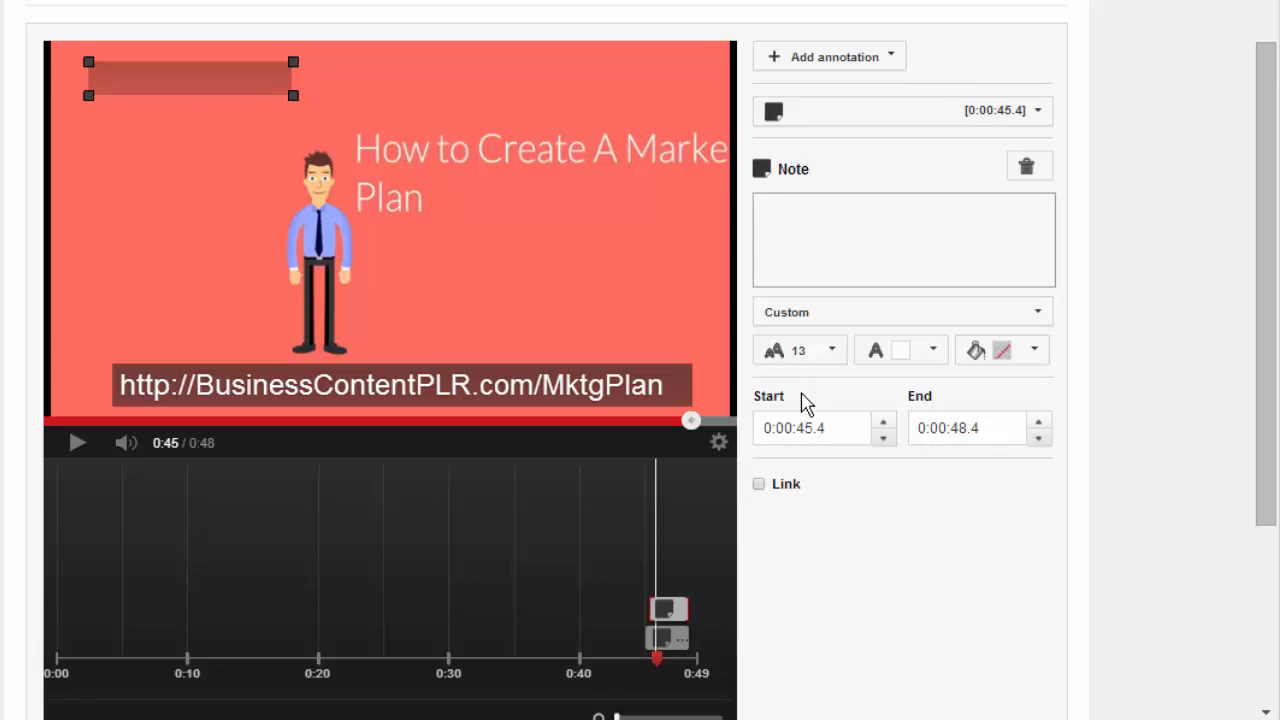
{"action": "mouse_move", "coordinate": [748, 494]}
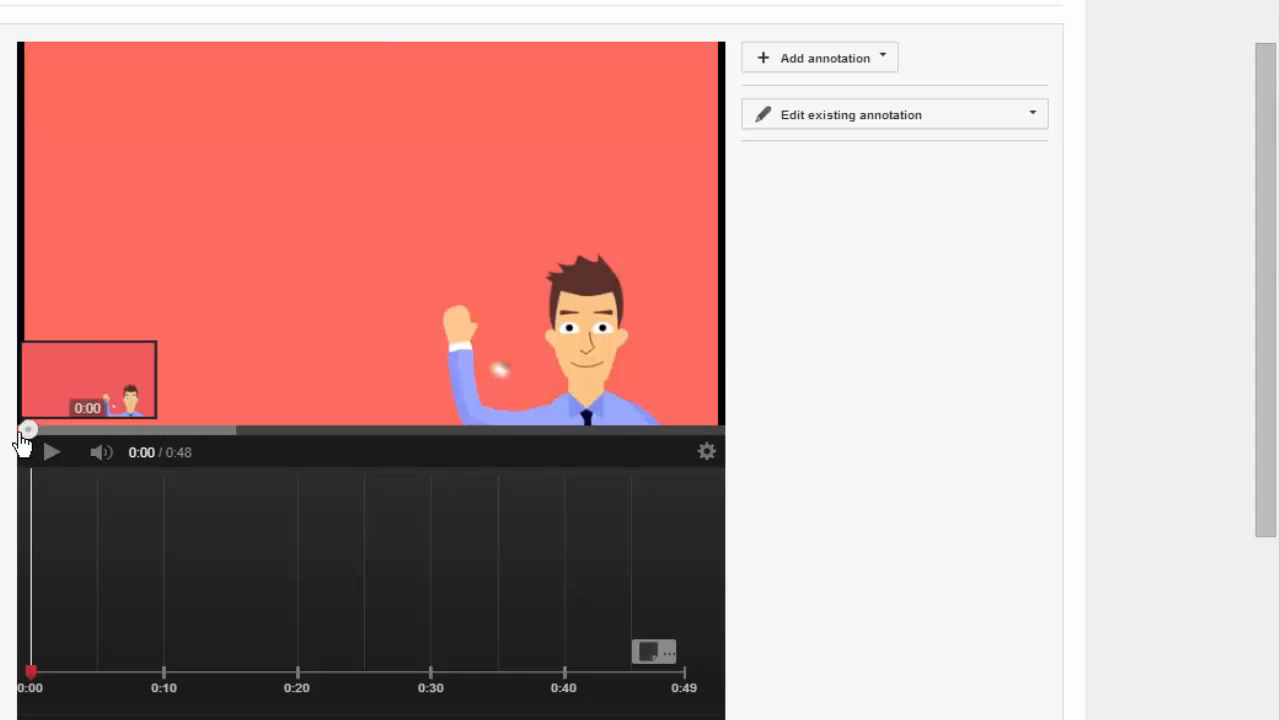
{"action": "mouse_move", "coordinate": [890, 315]}
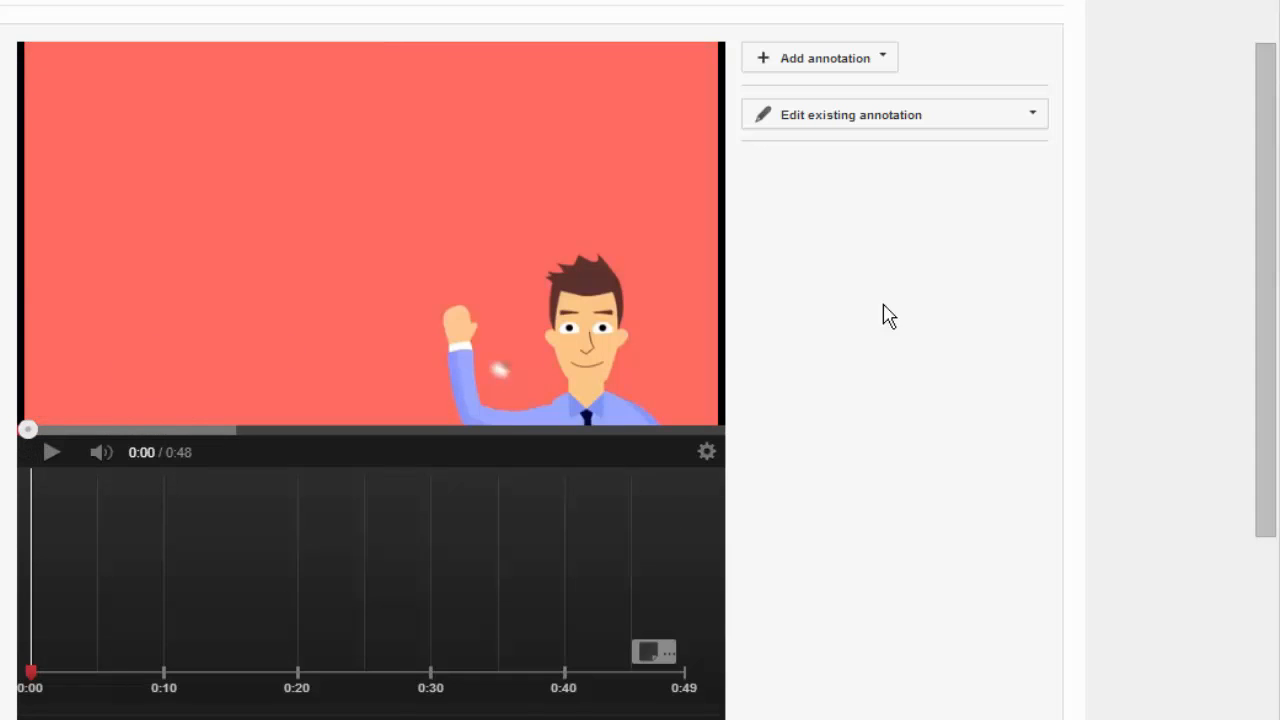
- Add a Note at 0:00–0:03 reading 'Business Content PLR'
{"action": "left_click", "coordinate": [820, 57]}
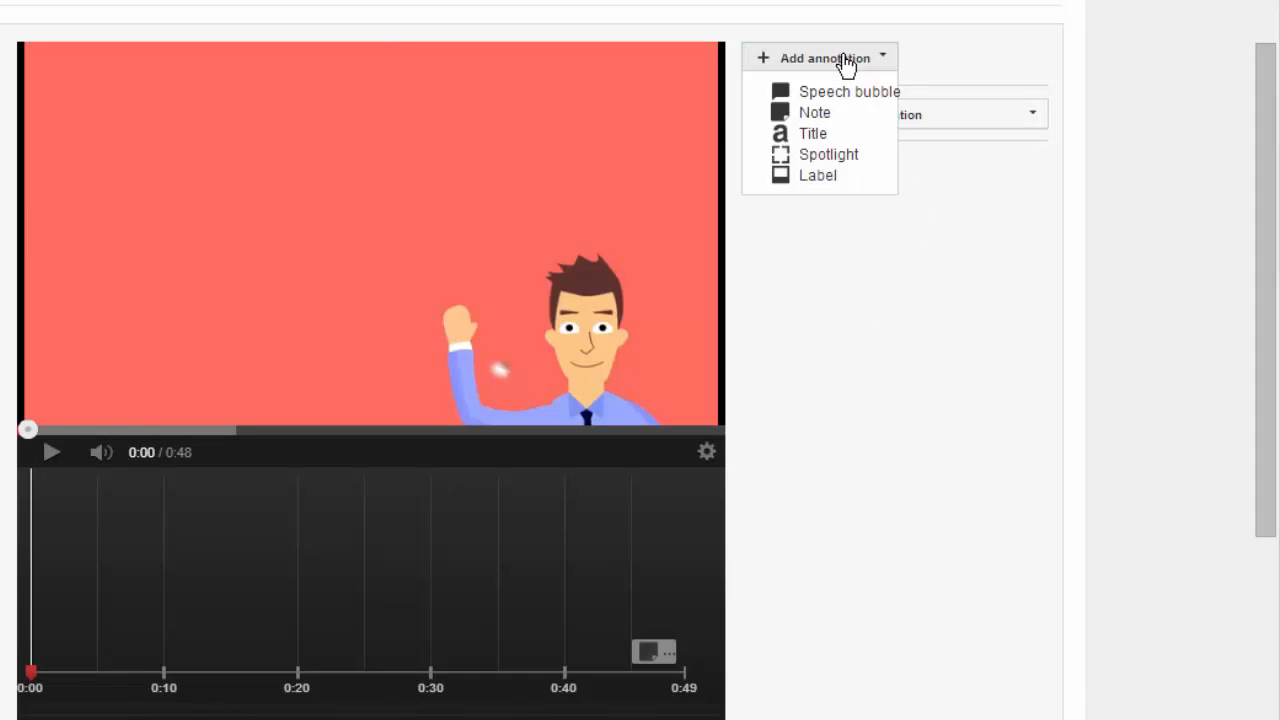
{"action": "left_click", "coordinate": [814, 112]}
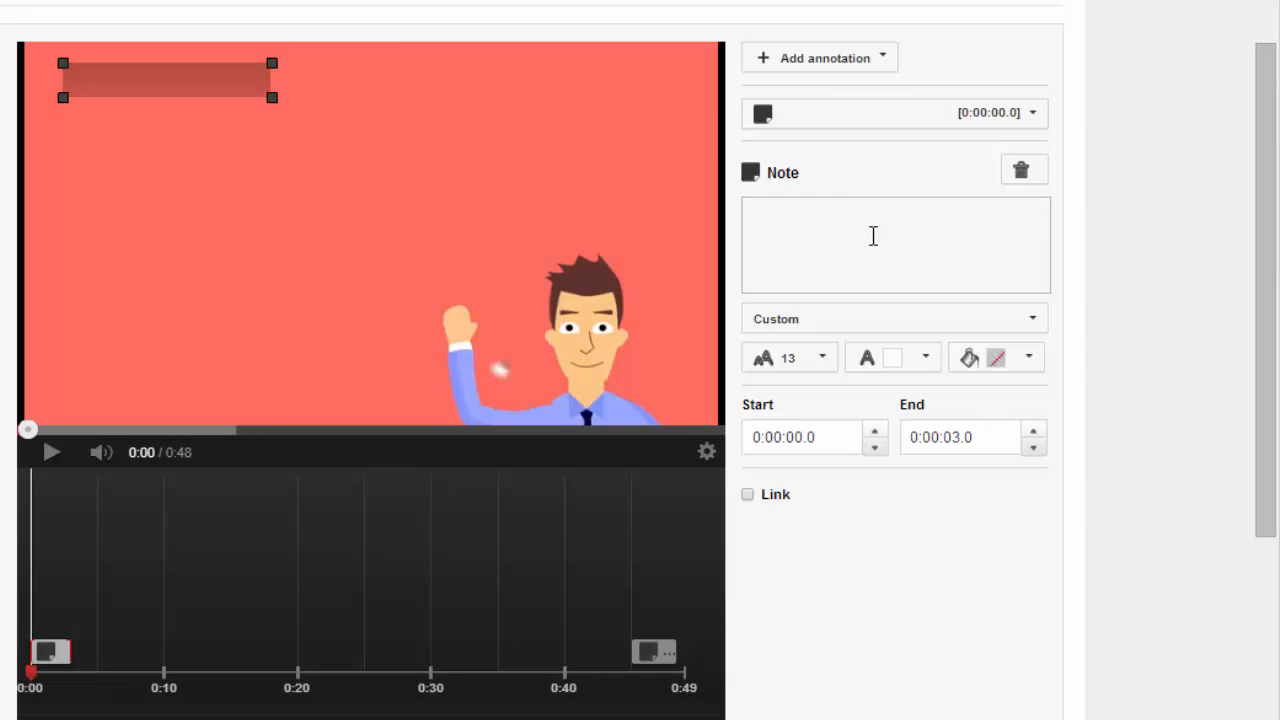
{"action": "left_click", "coordinate": [895, 245]}
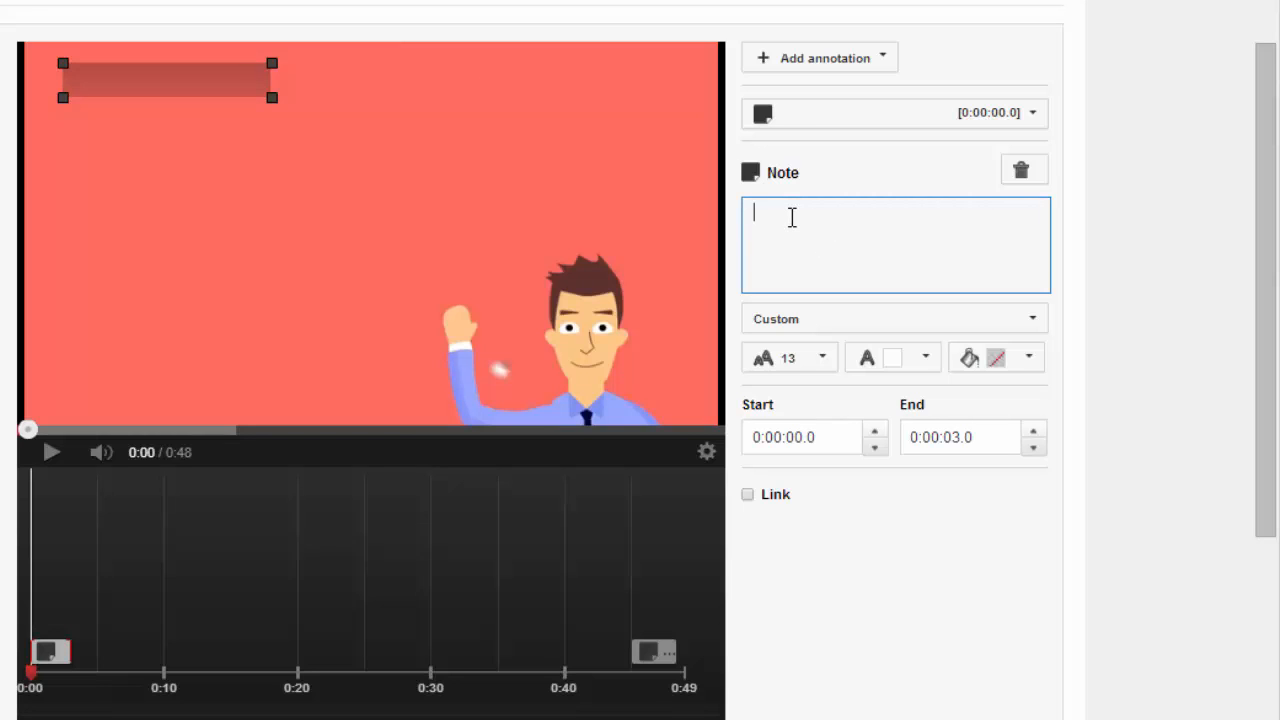
{"action": "type", "text": "Business"}
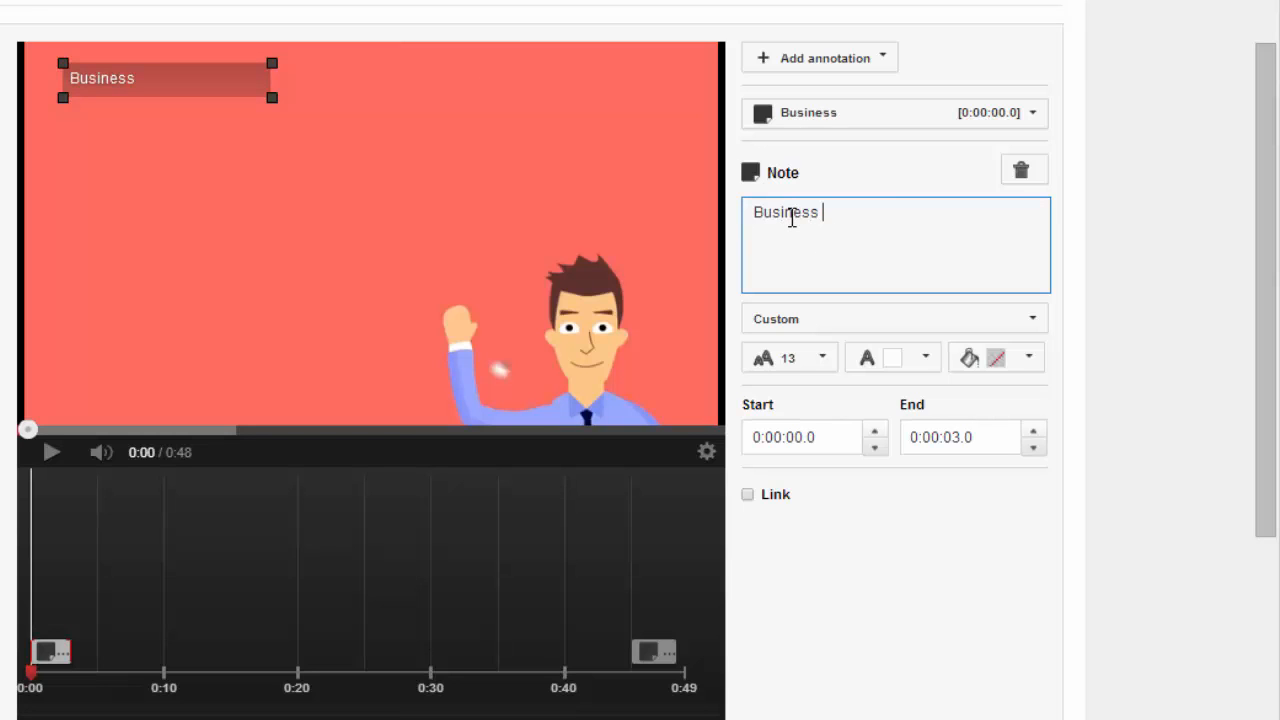
{"action": "type", "text": "Content PLR"}
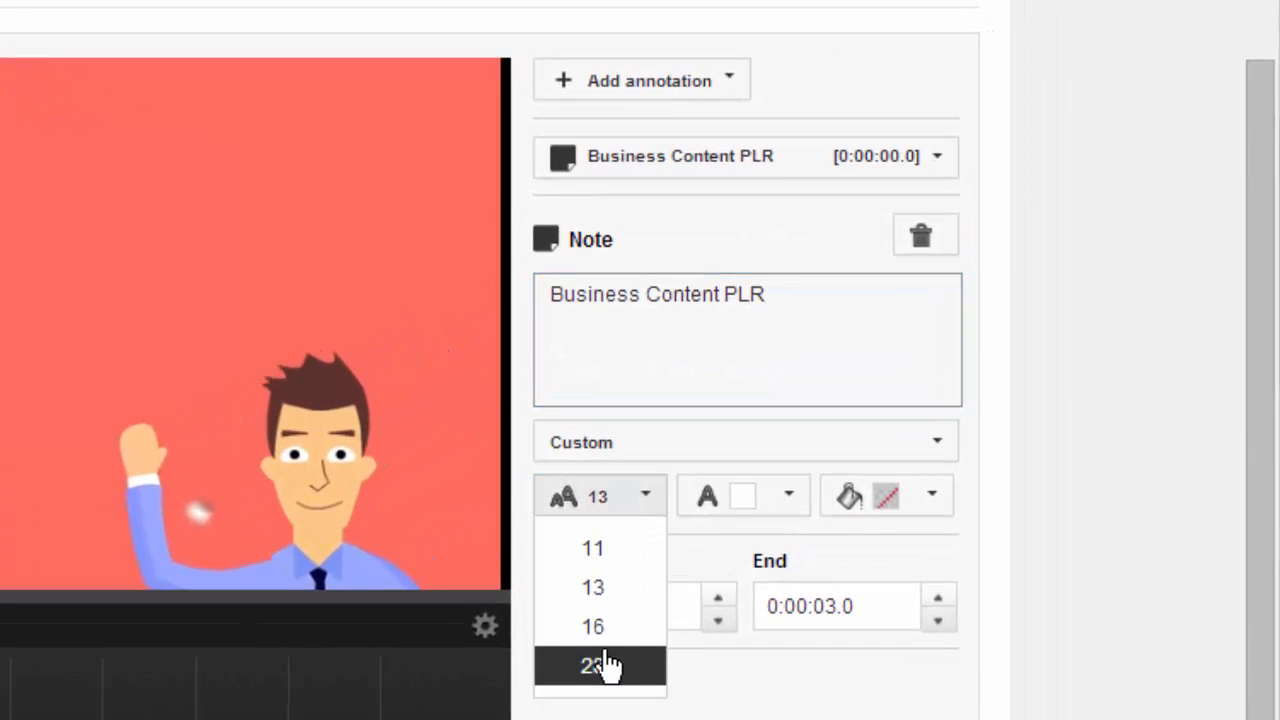
- Set the note text to size 28 and resize its box to fit the phrase
{"action": "left_click", "coordinate": [593, 665]}
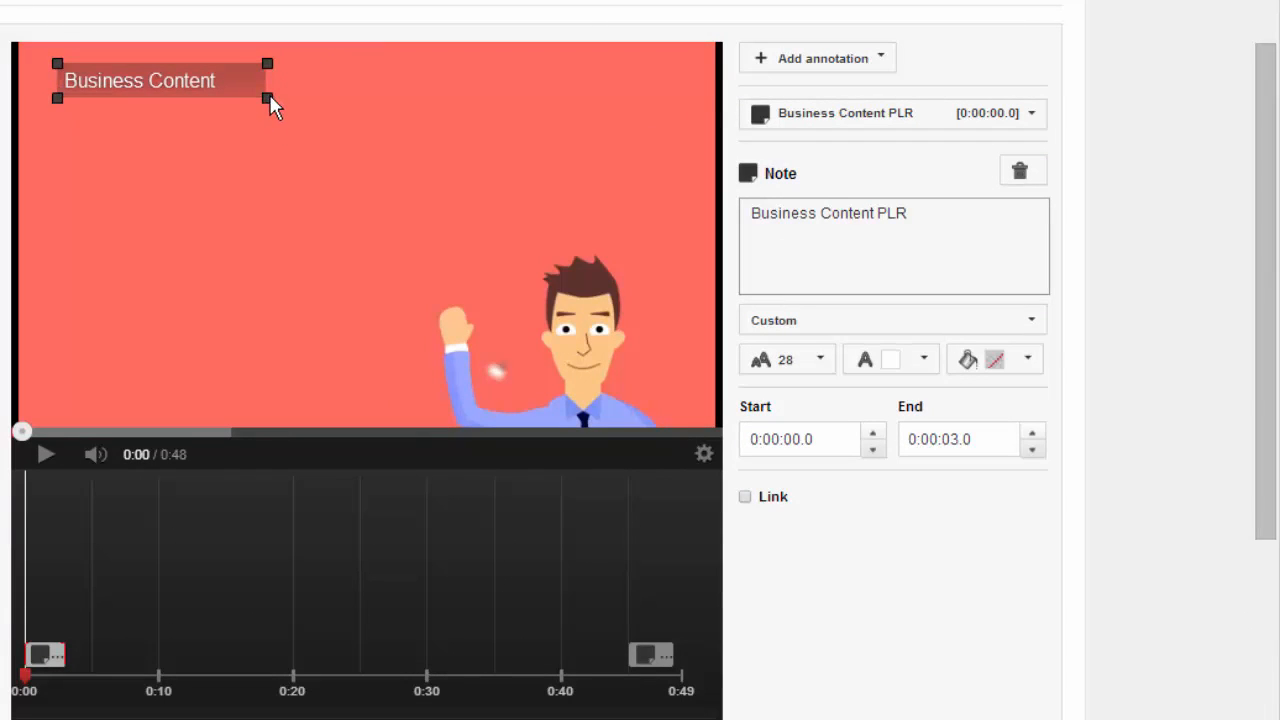
{"action": "left_click_drag", "start_coordinate": [267, 98], "coordinate": [403, 148]}
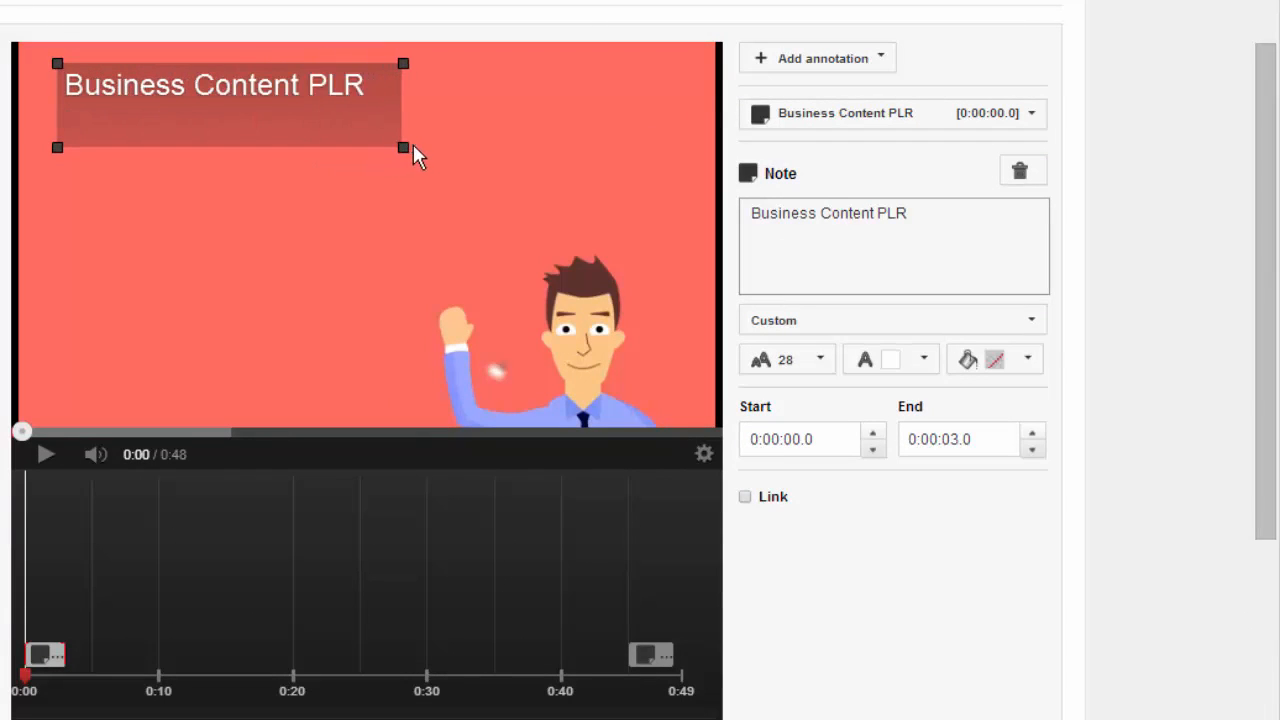
{"action": "left_click_drag", "start_coordinate": [403, 148], "coordinate": [465, 125]}
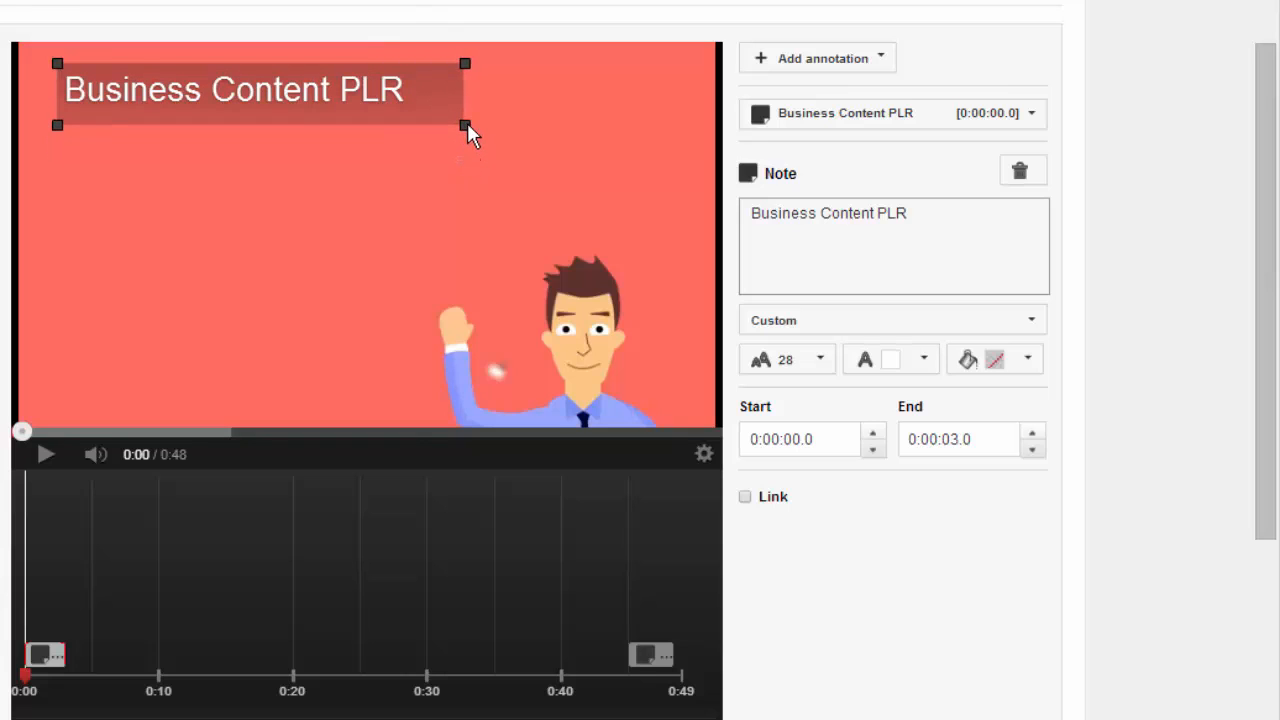
{"action": "mouse_move", "coordinate": [888, 375]}
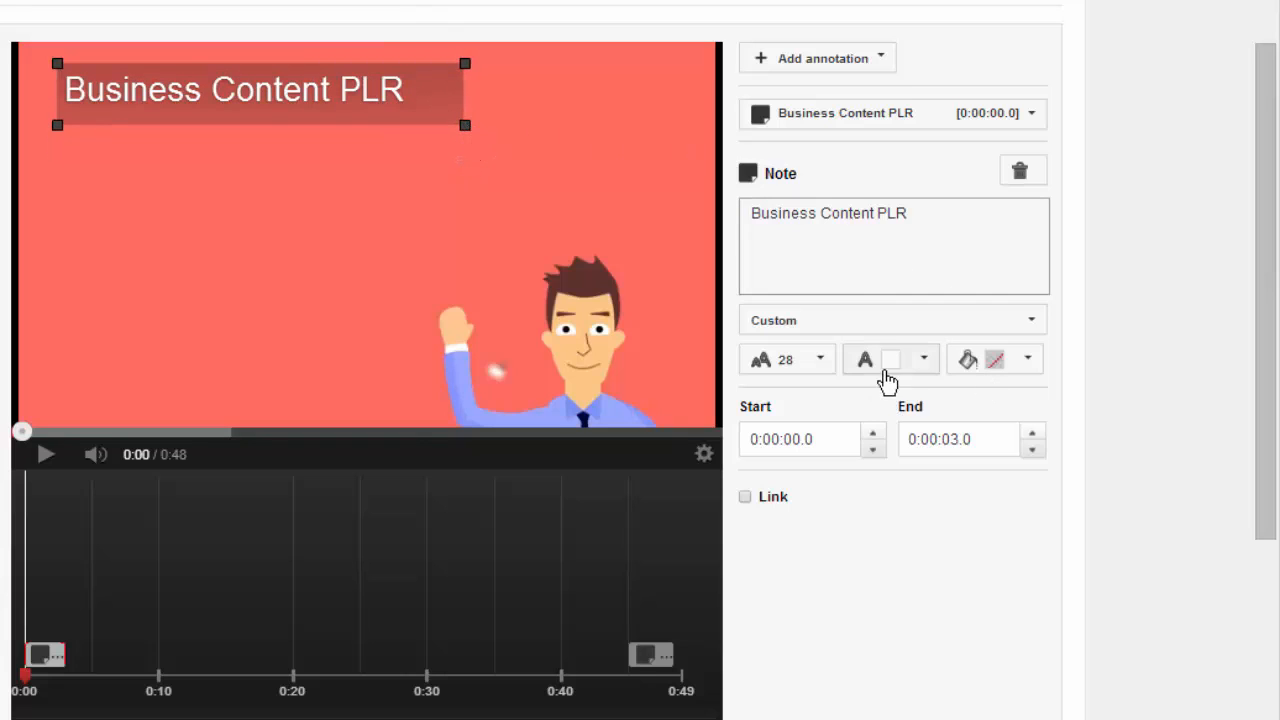
{"action": "mouse_move", "coordinate": [922, 375]}
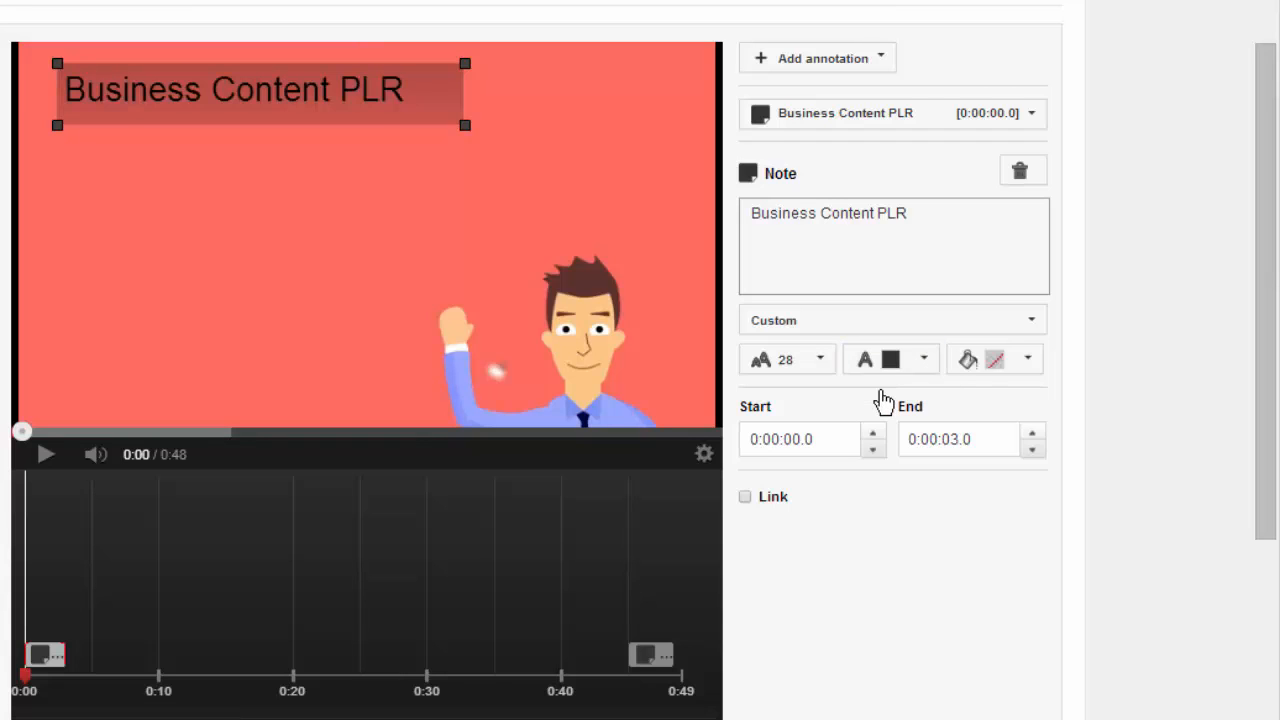
- Make the note text white and open the background colour choices
{"action": "left_click", "coordinate": [923, 359]}
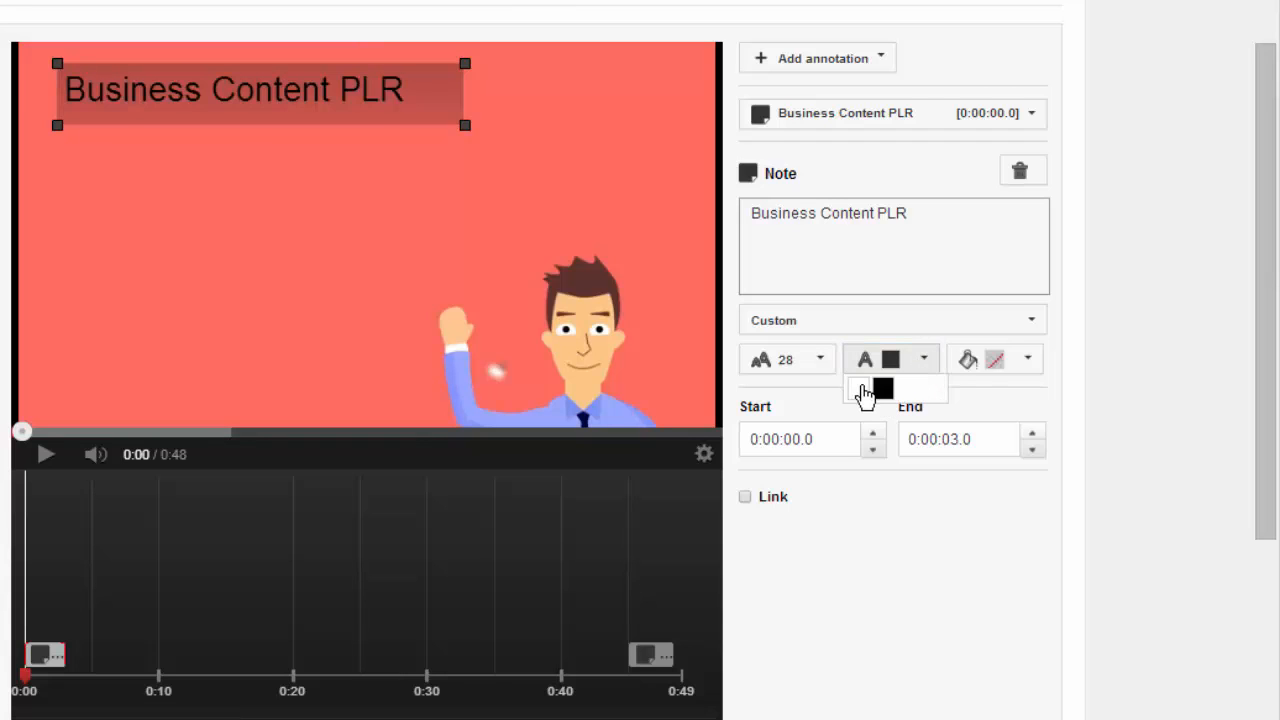
{"action": "left_click", "coordinate": [881, 388]}
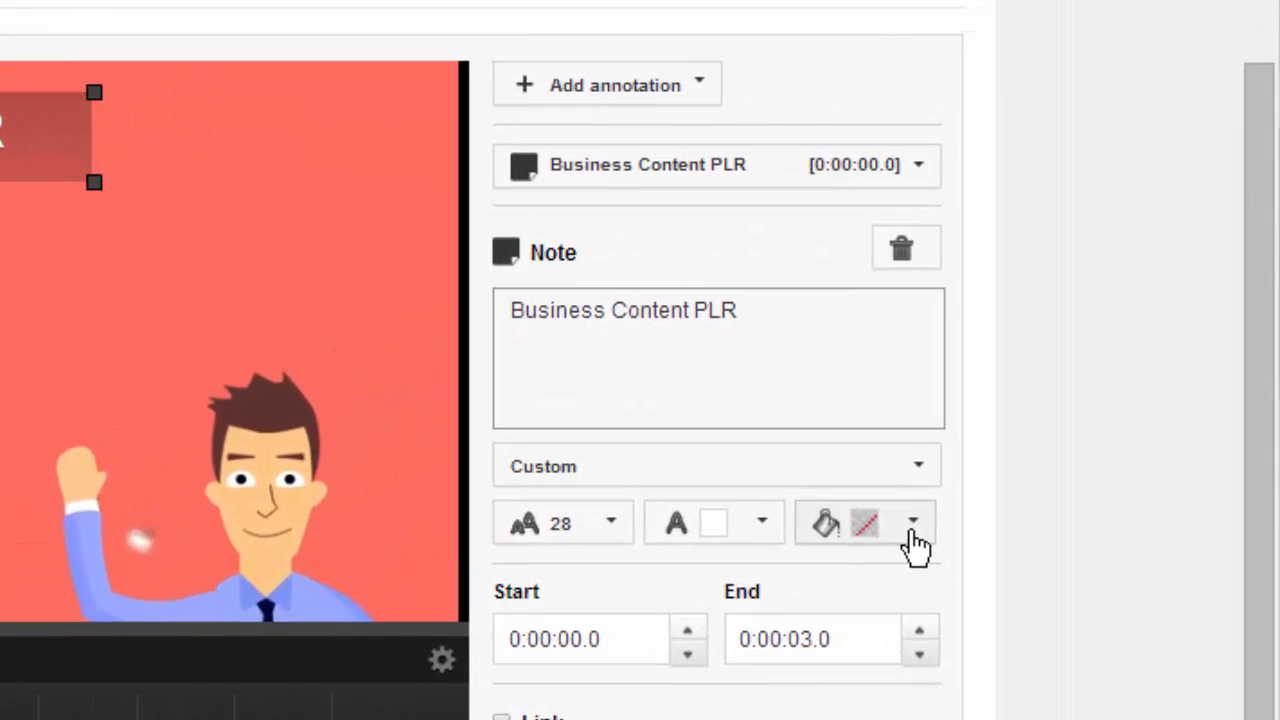
{"action": "left_click", "coordinate": [912, 523]}
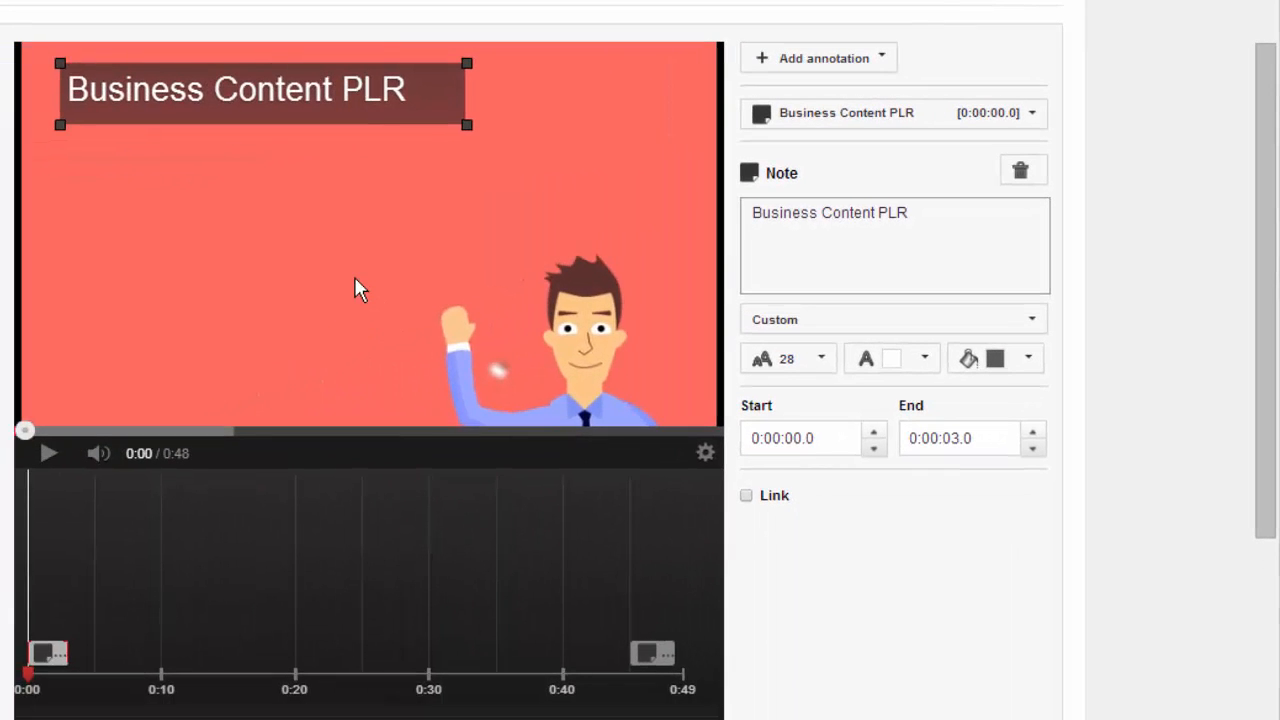
- Play and pause the video to preview the Business Content PLR note
{"action": "left_click", "coordinate": [48, 453]}
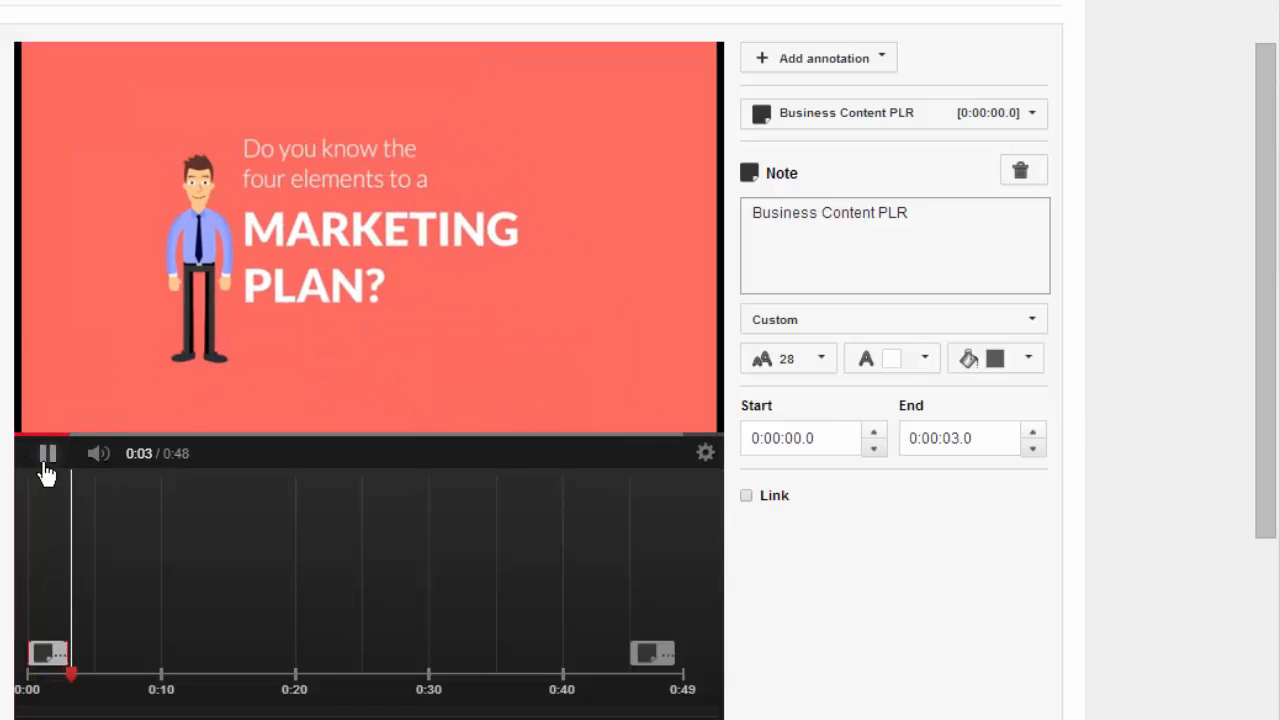
{"action": "left_click", "coordinate": [48, 453]}
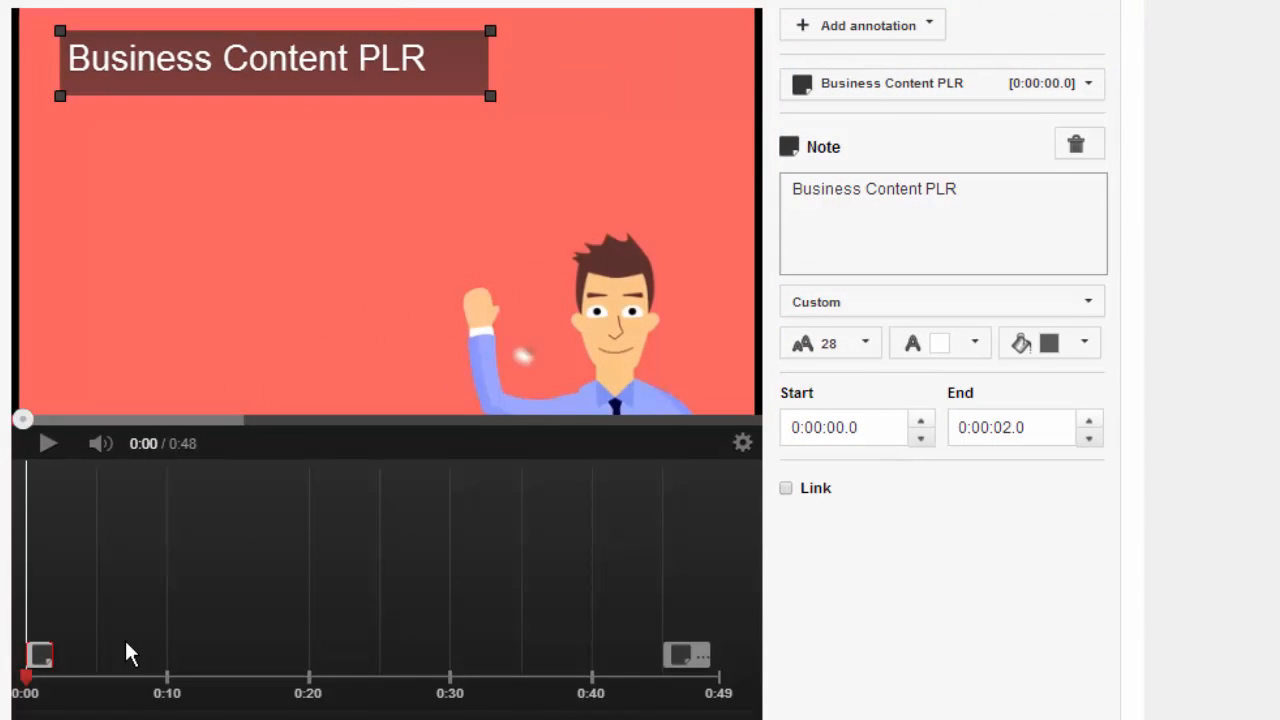
{"action": "mouse_move", "coordinate": [62, 512]}
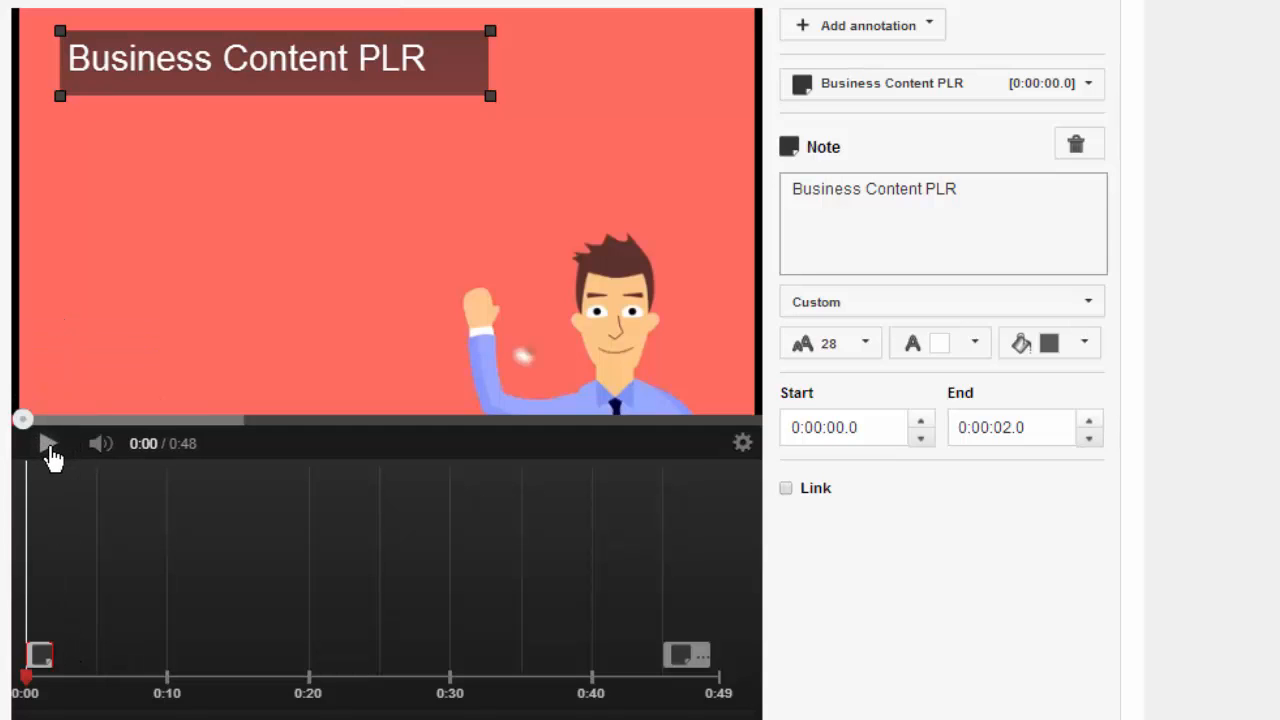
- Drag the note to the video's lower left and preview it with playback
{"action": "left_click_drag", "start_coordinate": [245, 57], "coordinate": [225, 323]}
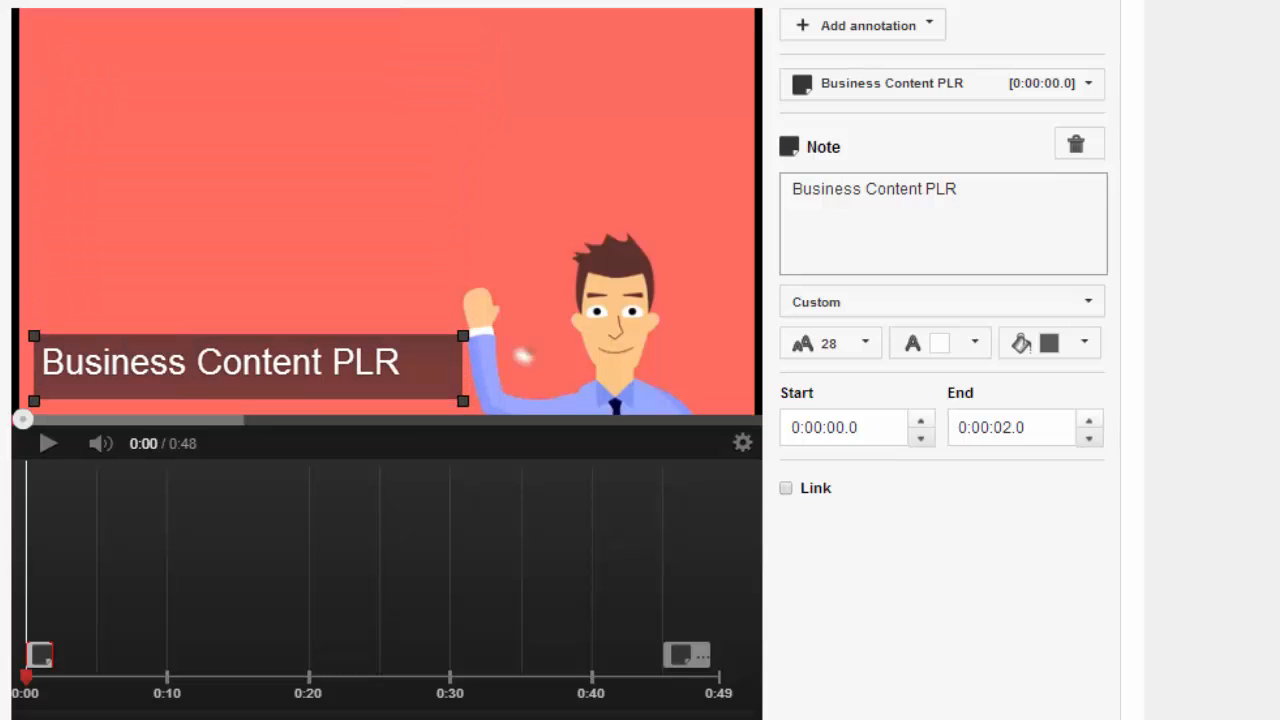
{"action": "left_click", "coordinate": [48, 443]}
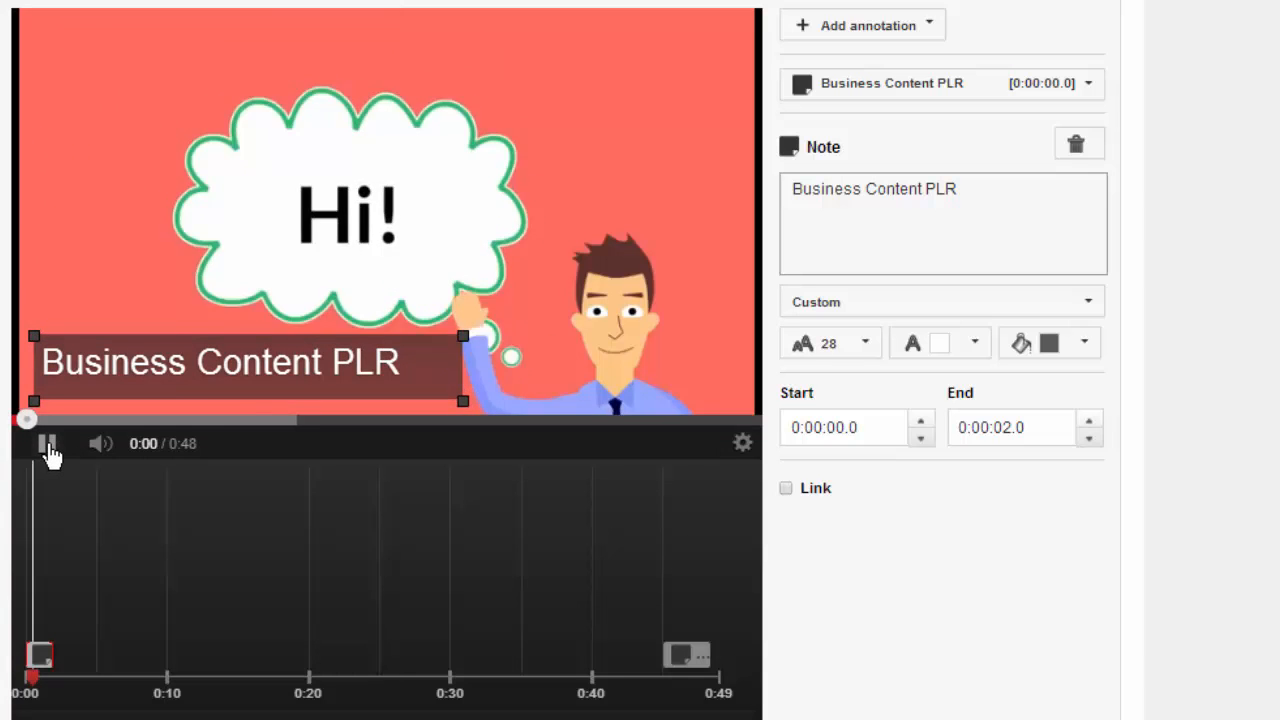
{"action": "left_click", "coordinate": [47, 443]}
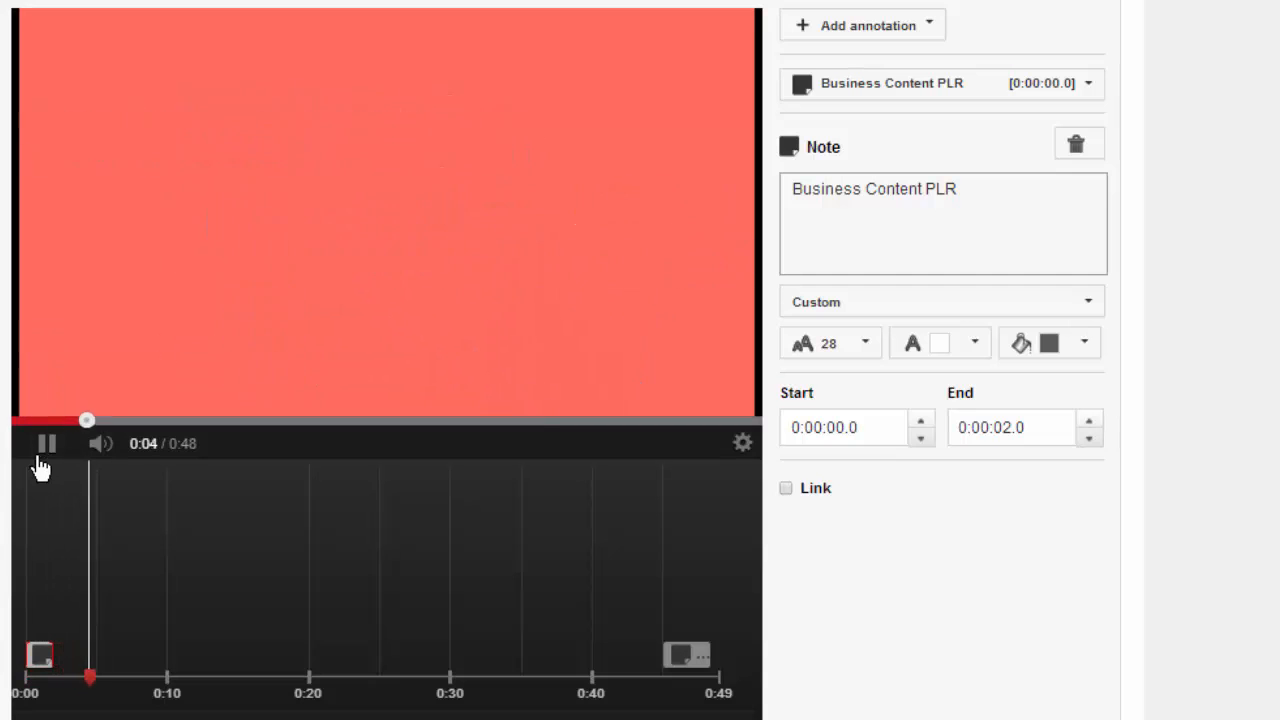
{"action": "left_click", "coordinate": [46, 443]}
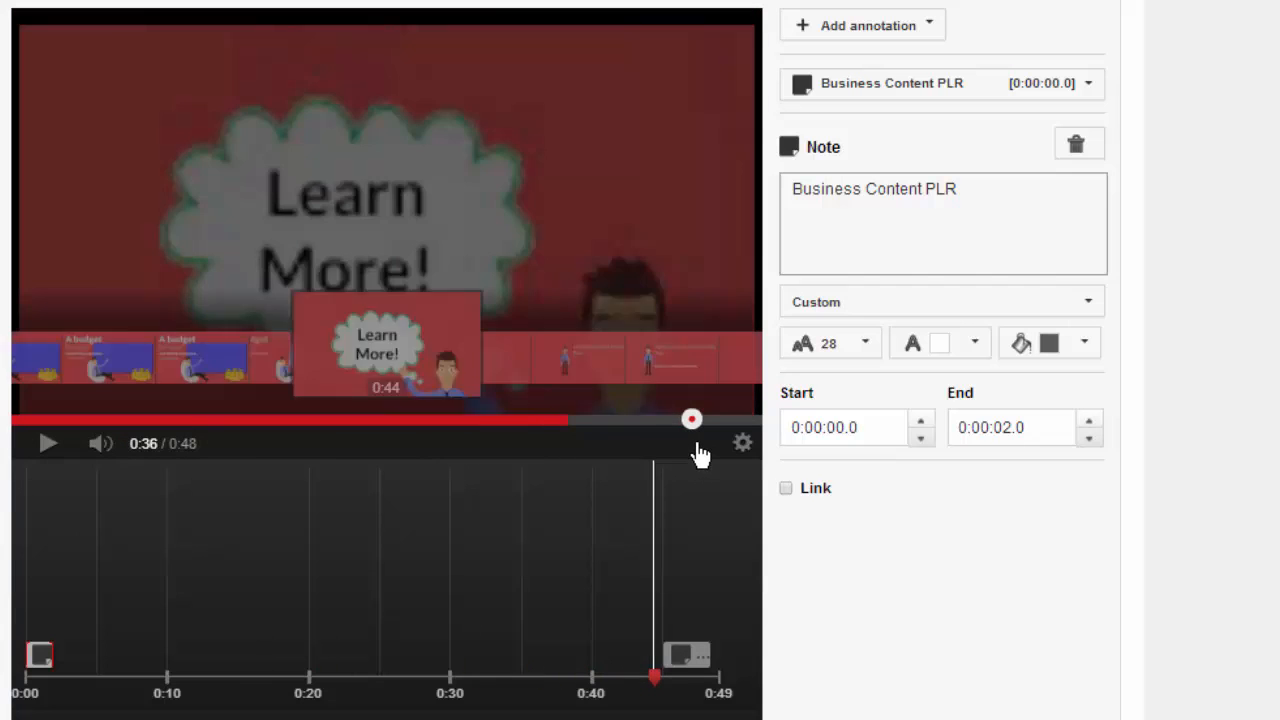
{"action": "left_click_drag", "start_coordinate": [692, 419], "coordinate": [716, 419]}
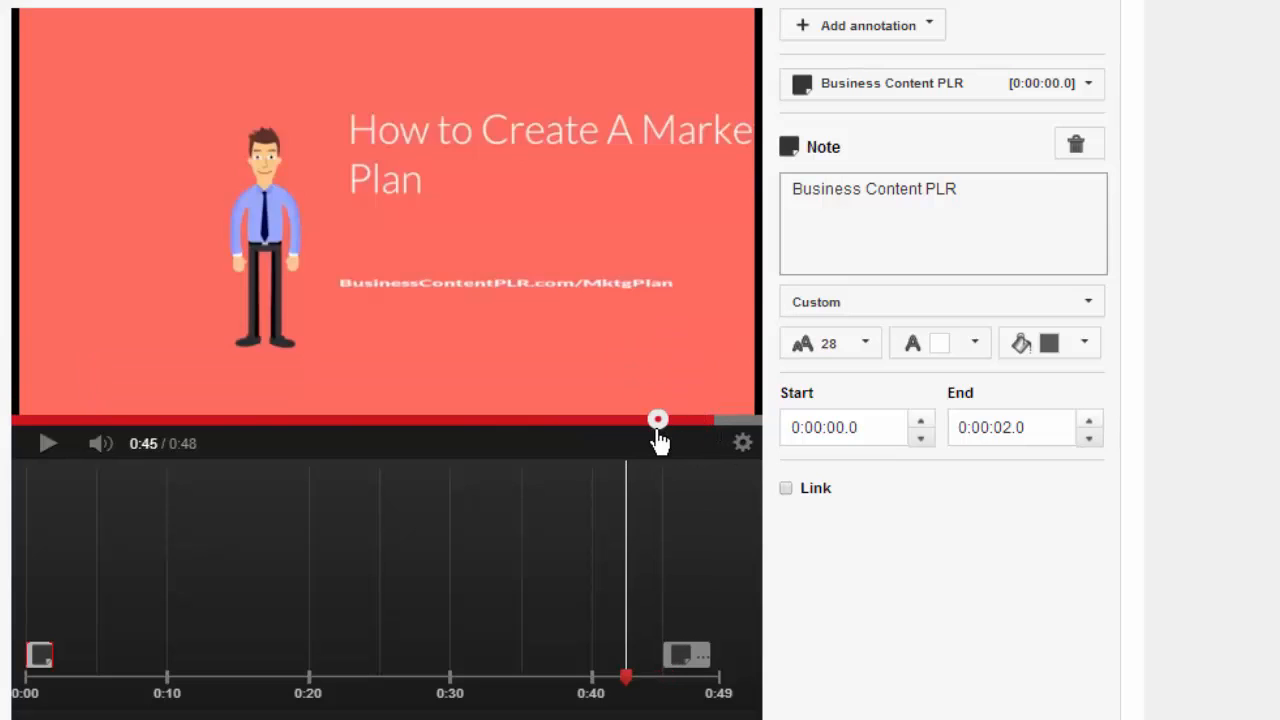
{"action": "left_click", "coordinate": [48, 443]}
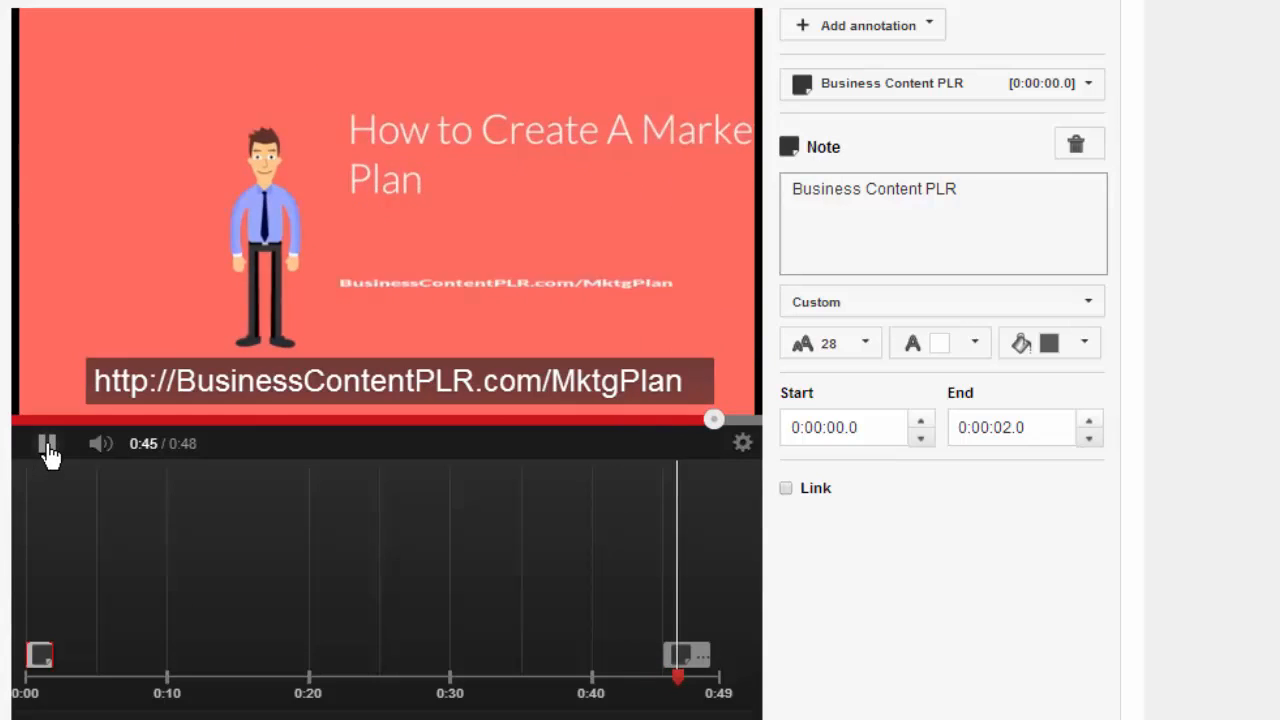
{"action": "left_click", "coordinate": [48, 443]}
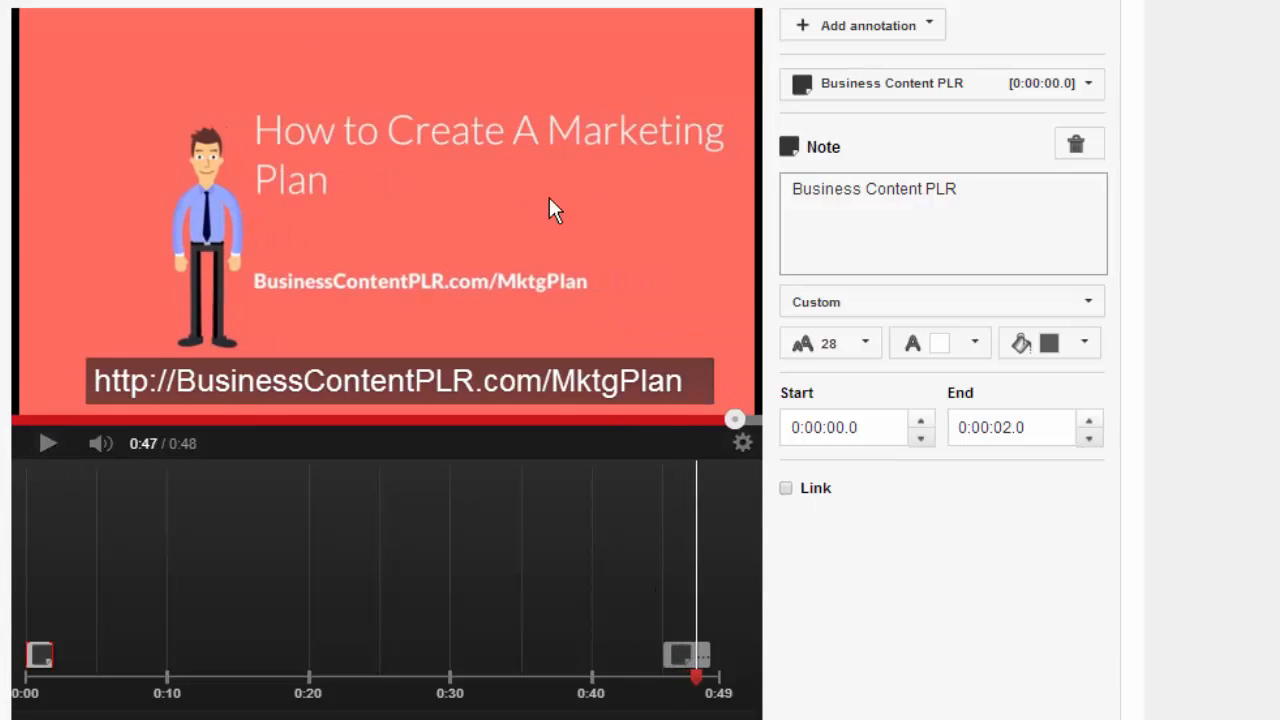
{"action": "mouse_move", "coordinate": [260, 310]}
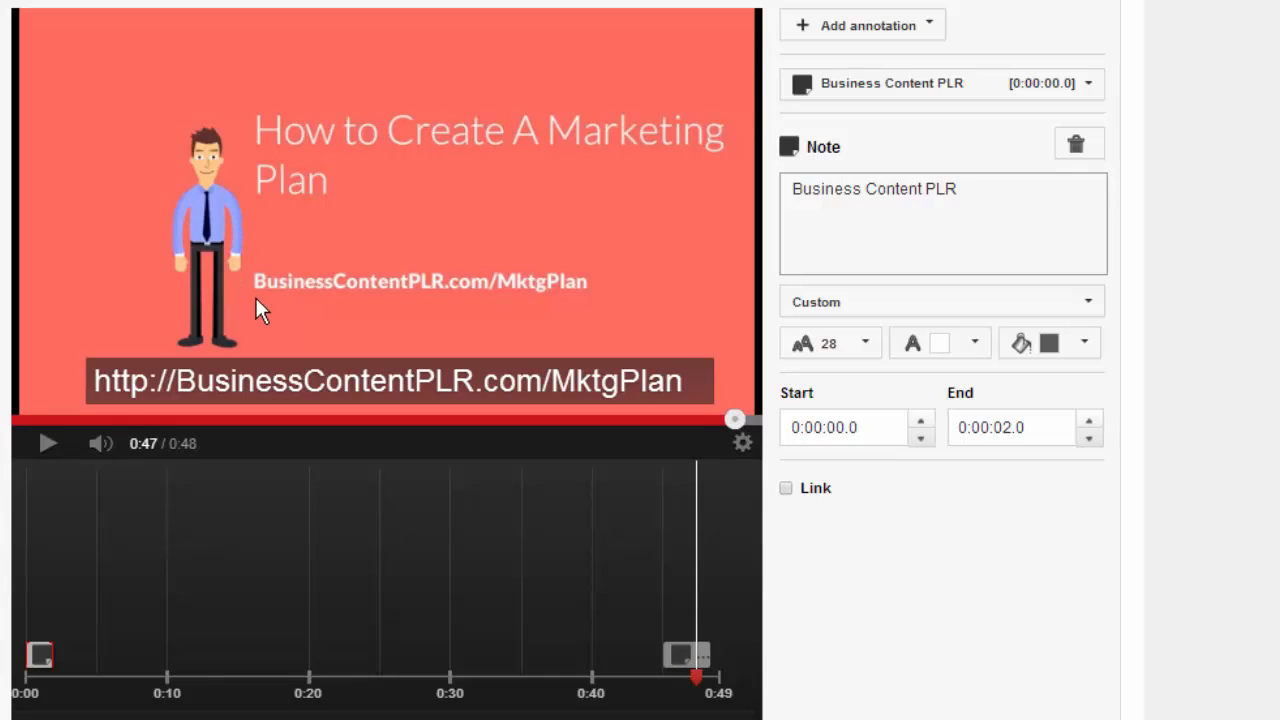
{"action": "mouse_move", "coordinate": [333, 208]}
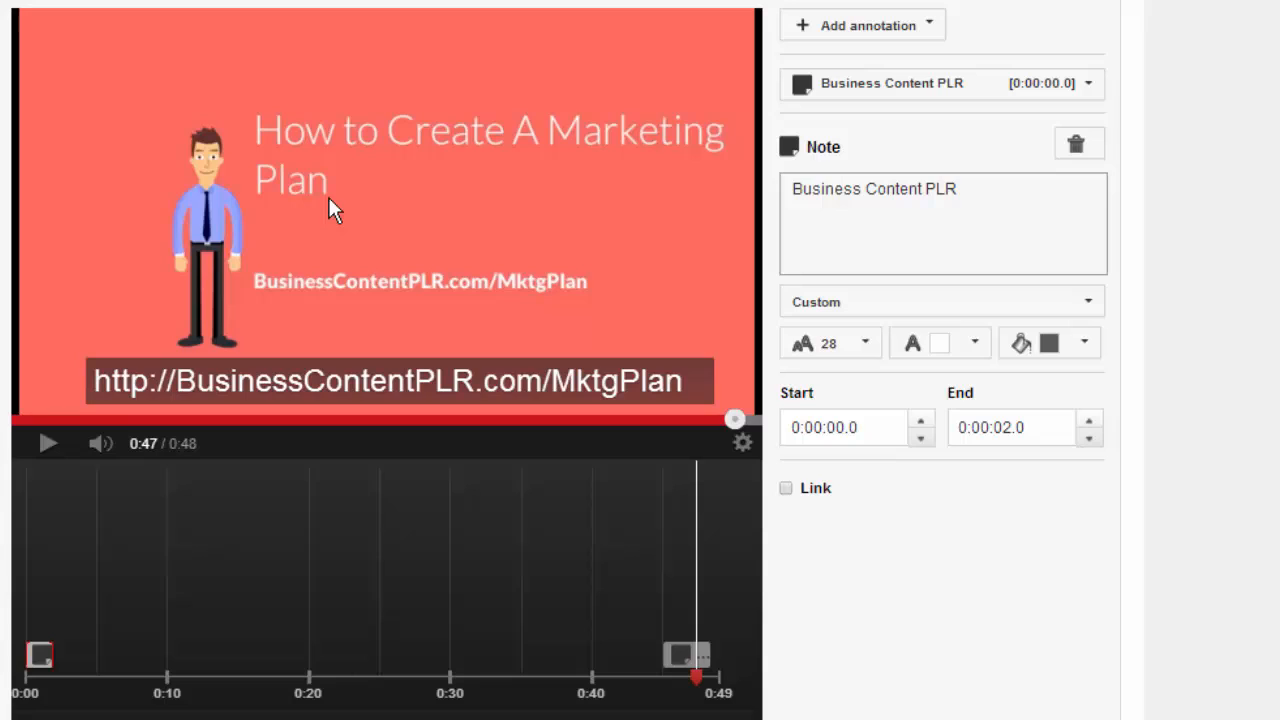
{"action": "mouse_move", "coordinate": [1058, 701]}
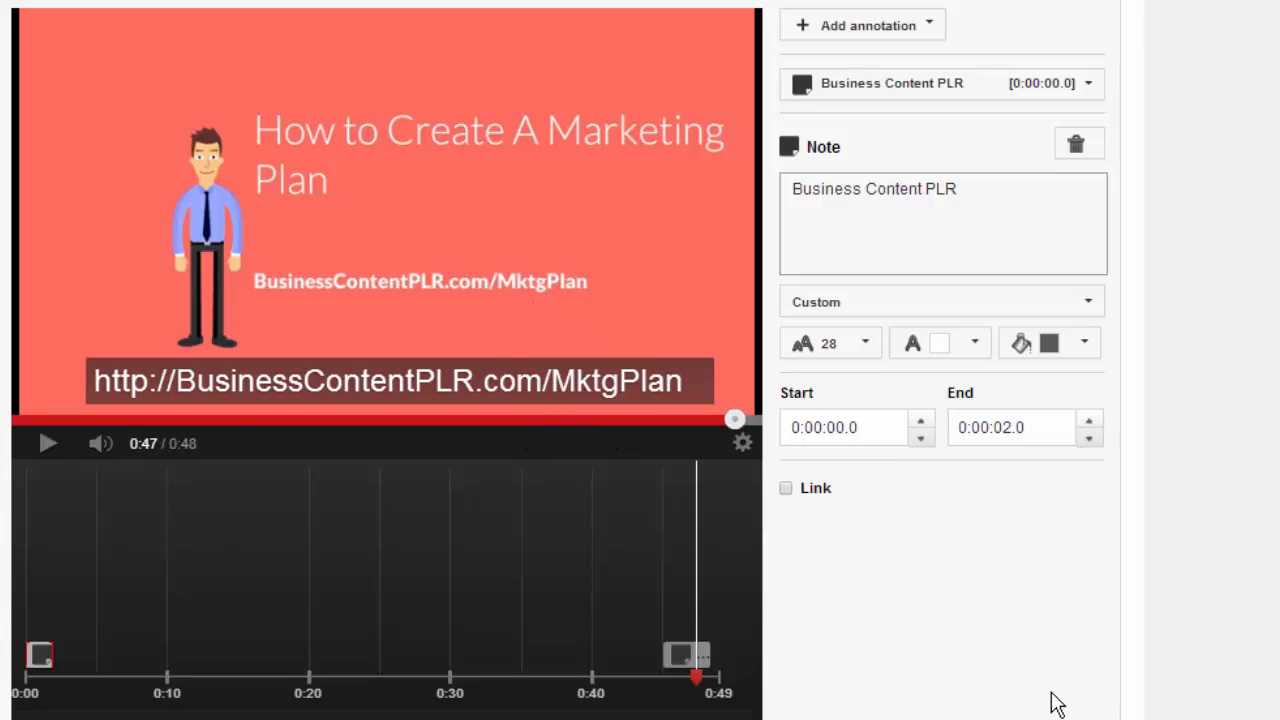
{"action": "mouse_move", "coordinate": [1003, 670]}
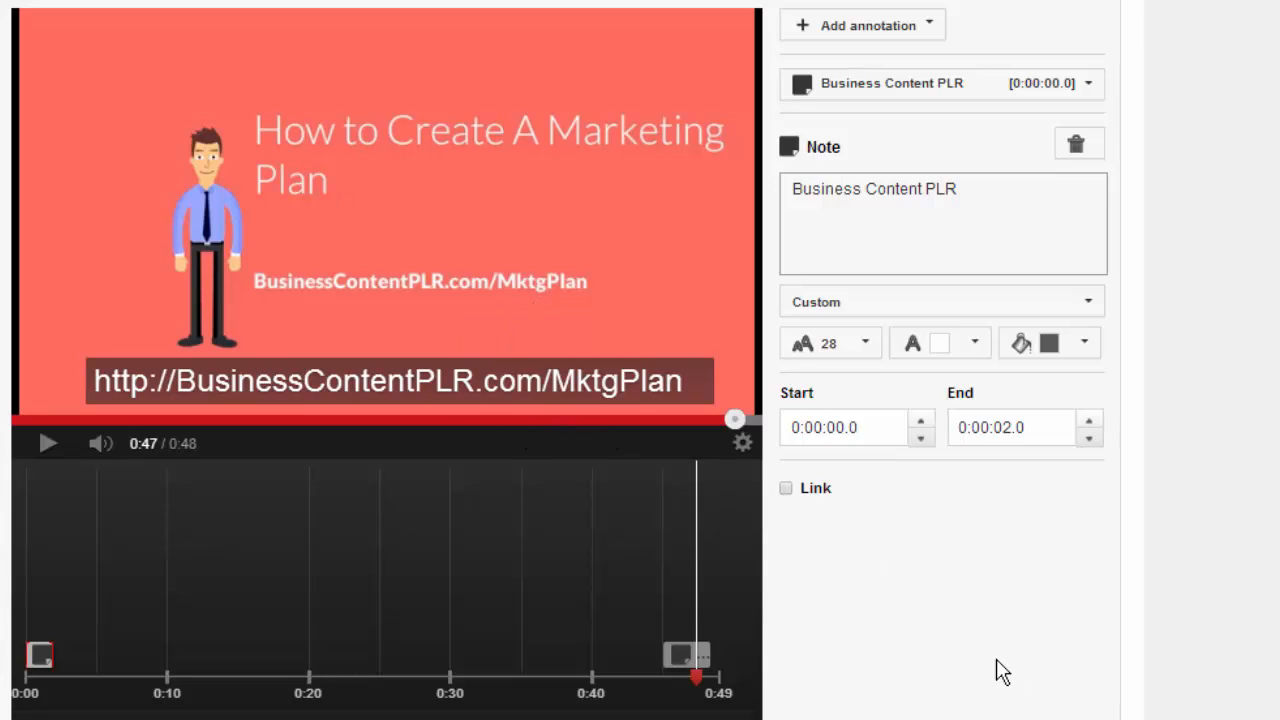
{"action": "mouse_move", "coordinate": [947, 456]}
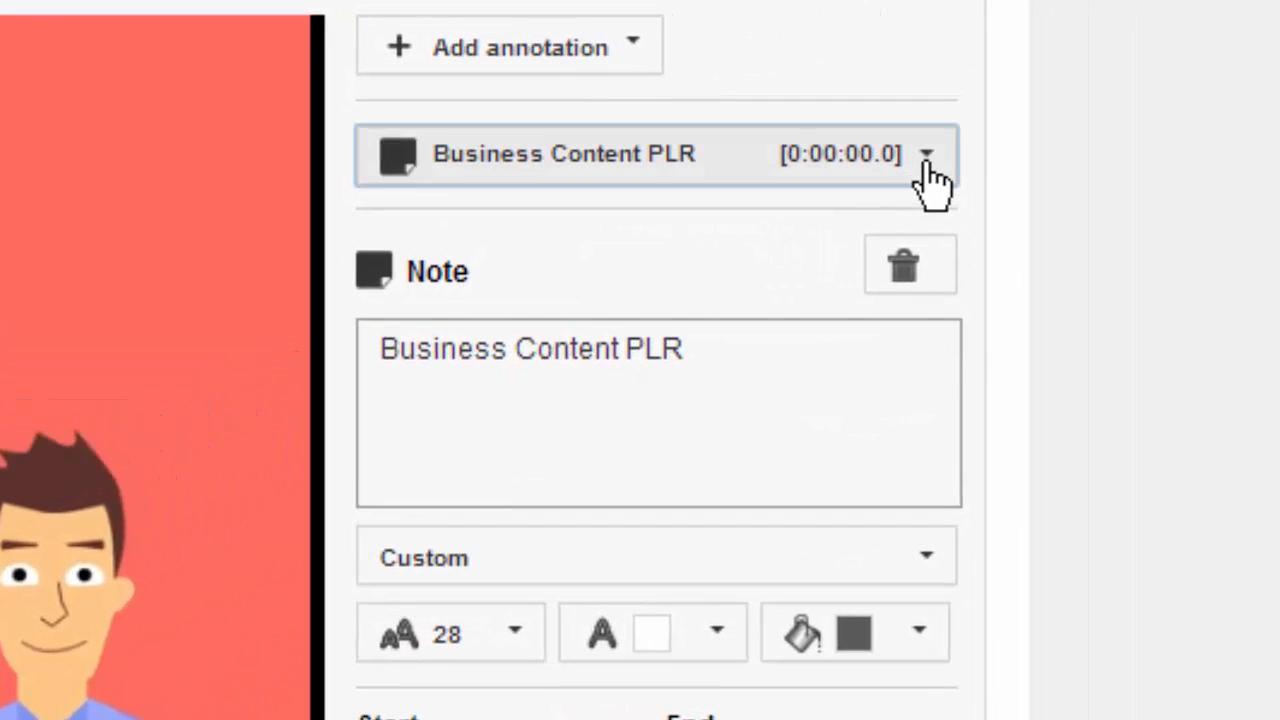
- Reselect the Business Content PLR note, deselect it, and show the annotation types
{"action": "left_click", "coordinate": [924, 154]}
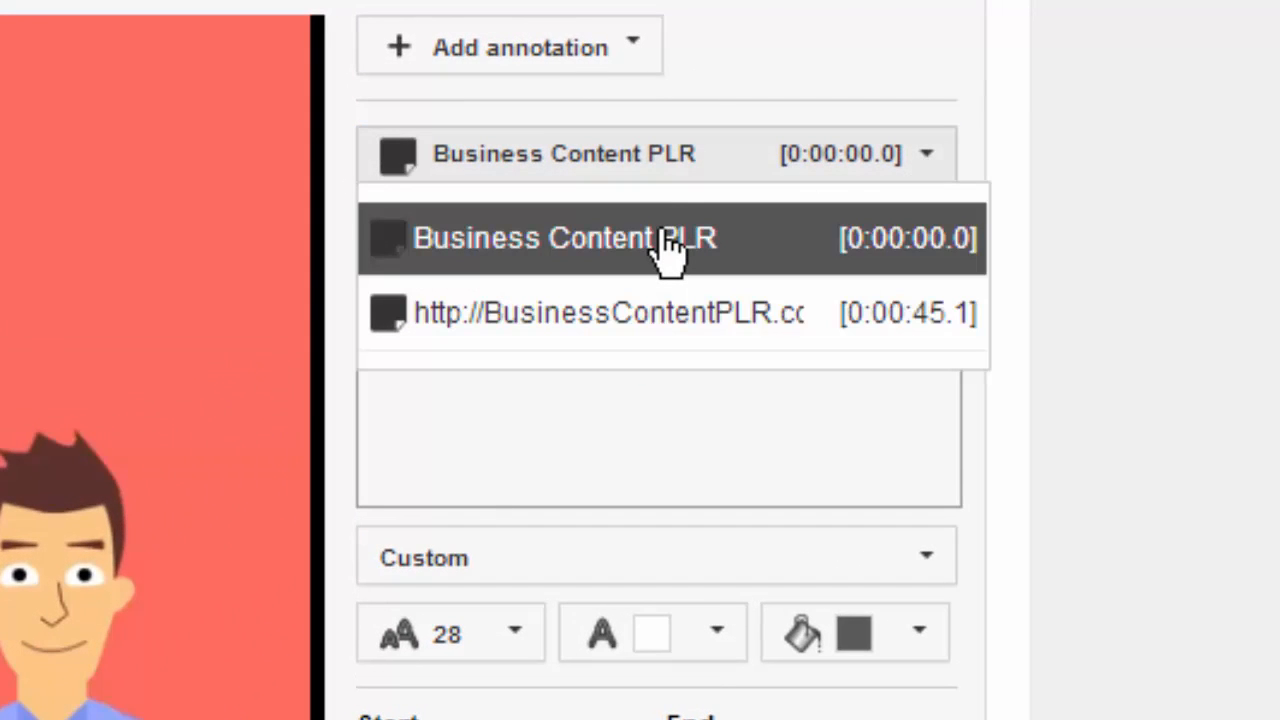
{"action": "left_click", "coordinate": [563, 237]}
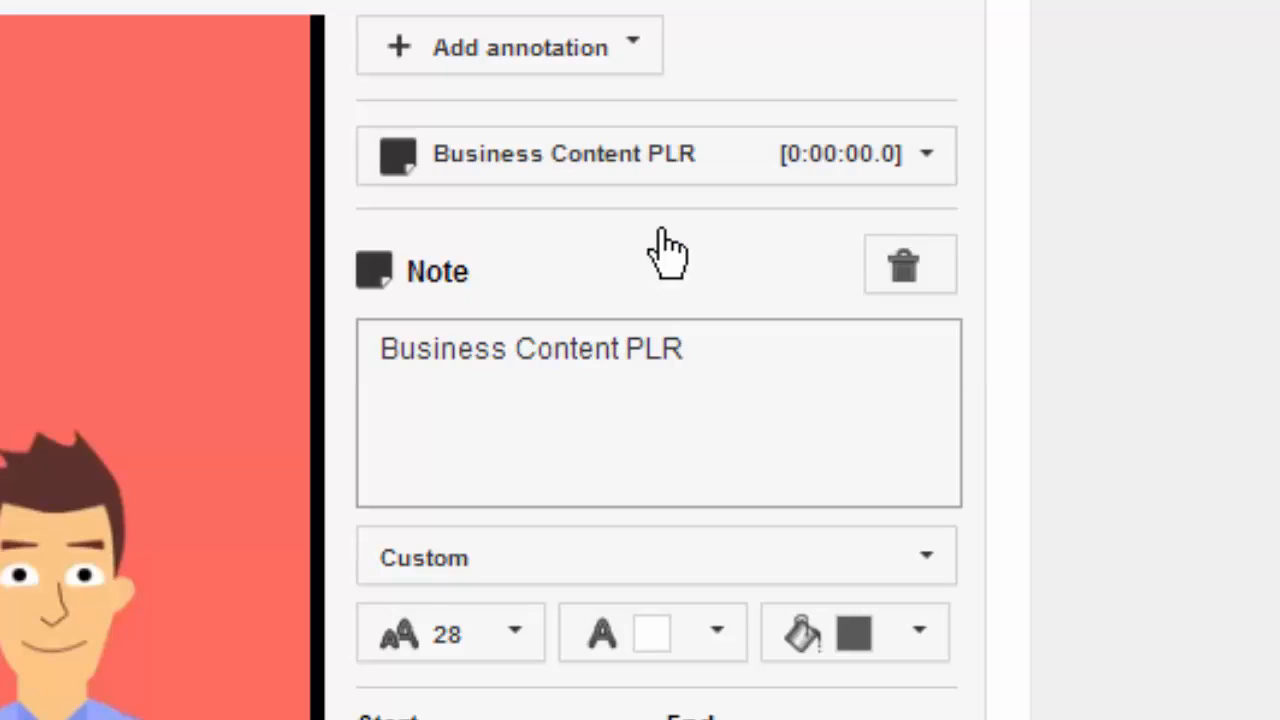
{"action": "left_click", "coordinate": [908, 265]}
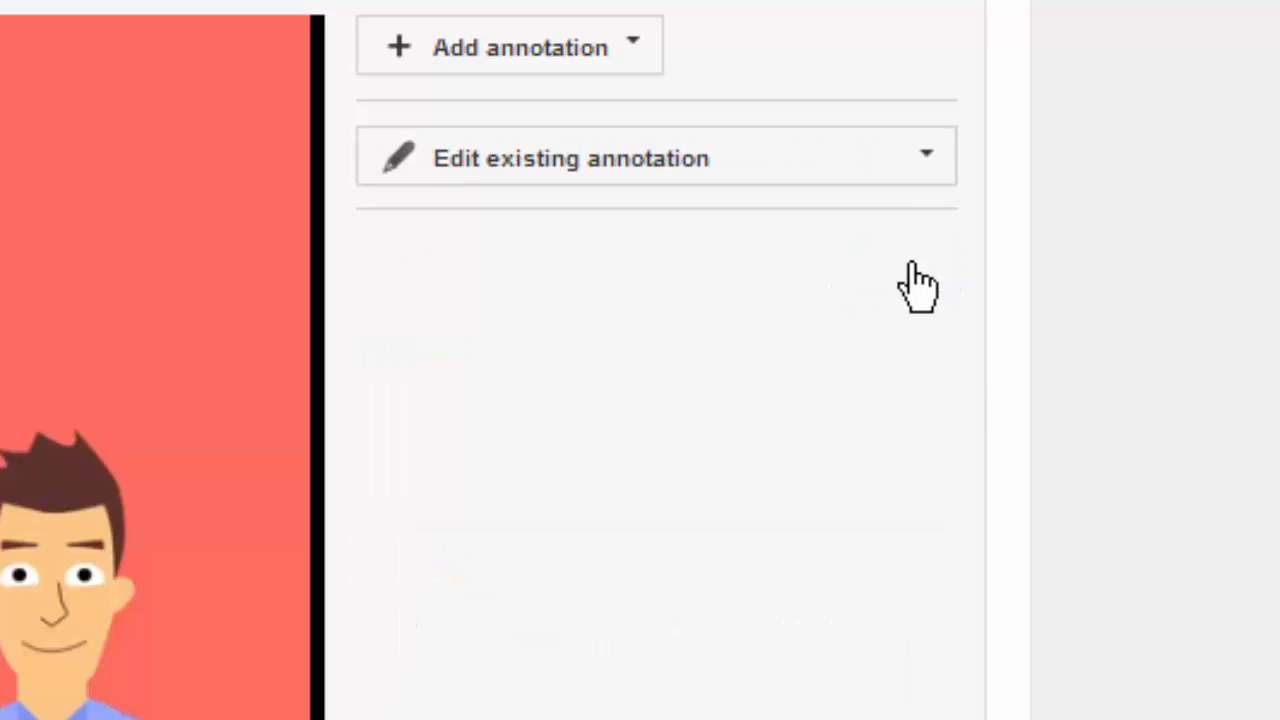
{"action": "left_click", "coordinate": [509, 46]}
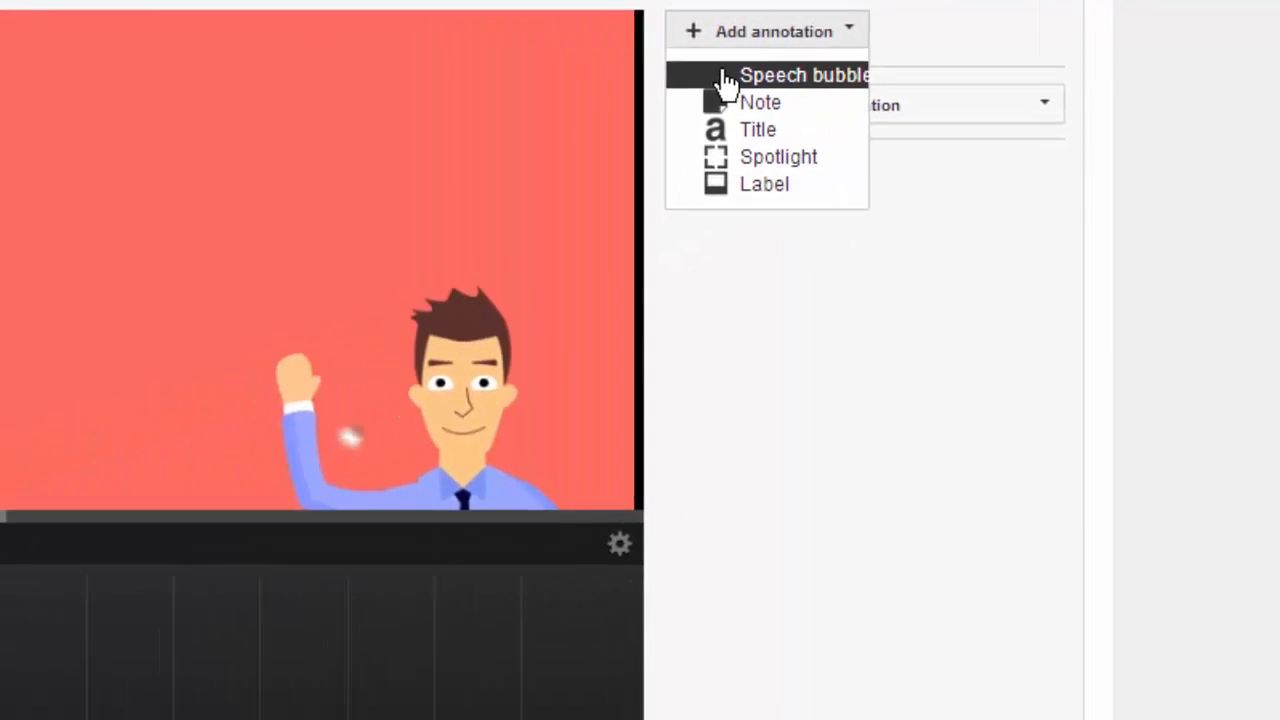
- Add a Title annotation reading 'Welcome to my video' and drag it to the upper left
{"action": "left_click", "coordinate": [804, 75]}
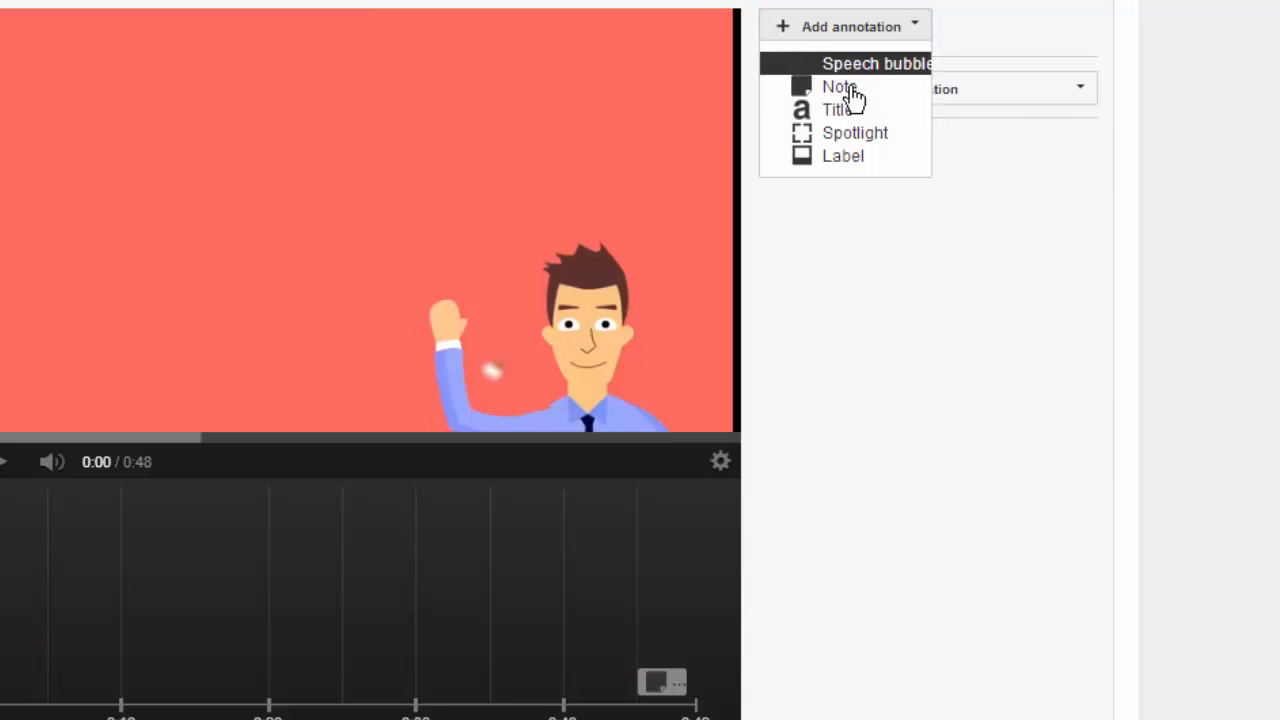
{"action": "left_click", "coordinate": [836, 109]}
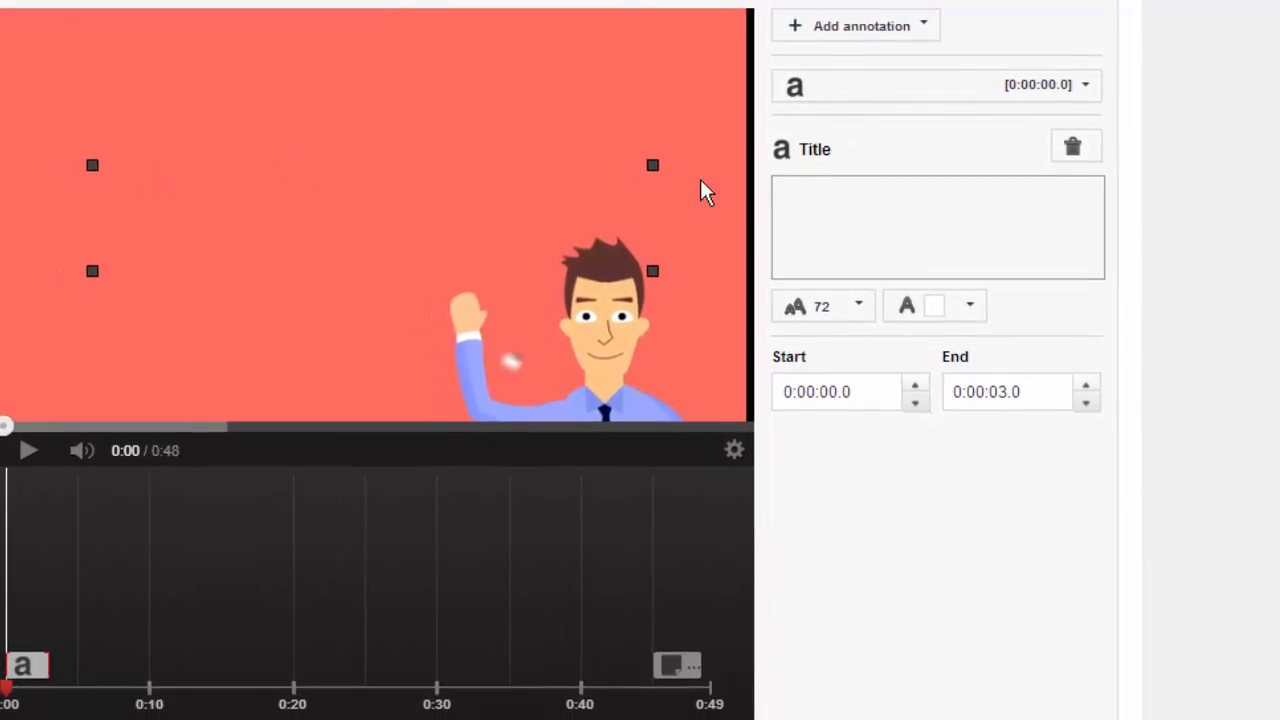
{"action": "type", "text": "W"}
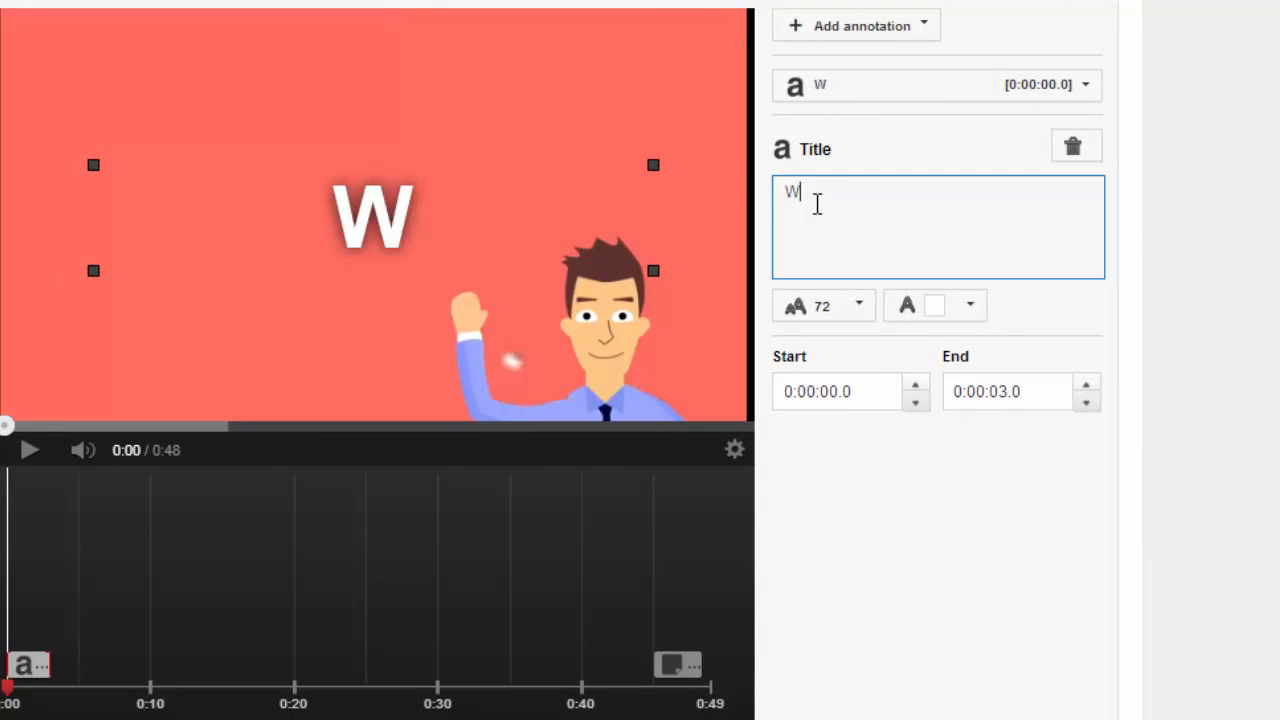
{"action": "type", "text": "elcome"}
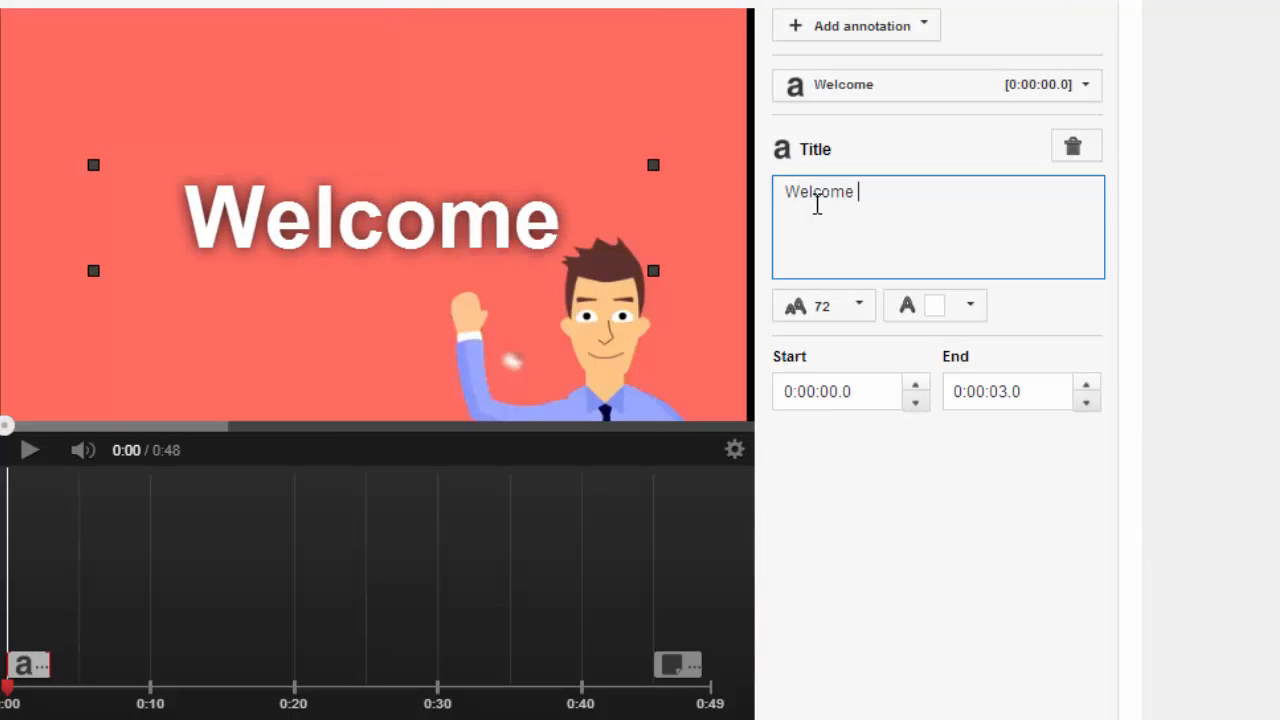
{"action": "type", "text": "to my v"}
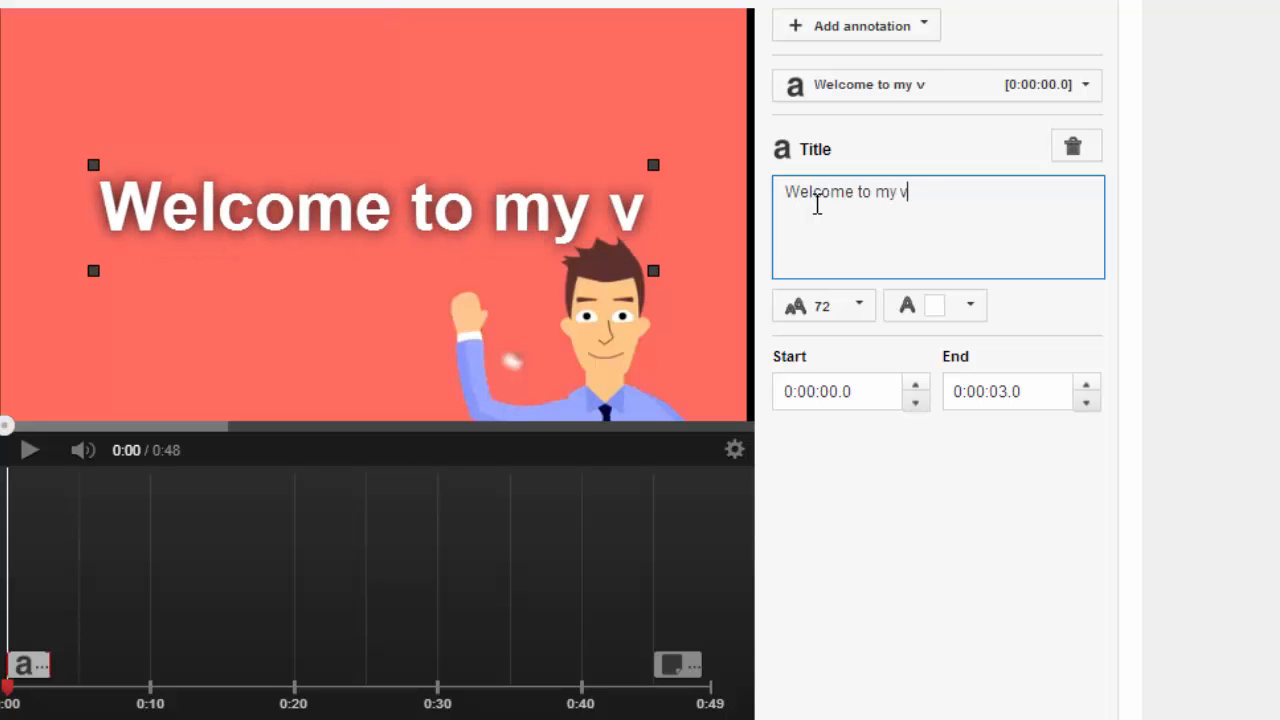
{"action": "type", "text": "ideo"}
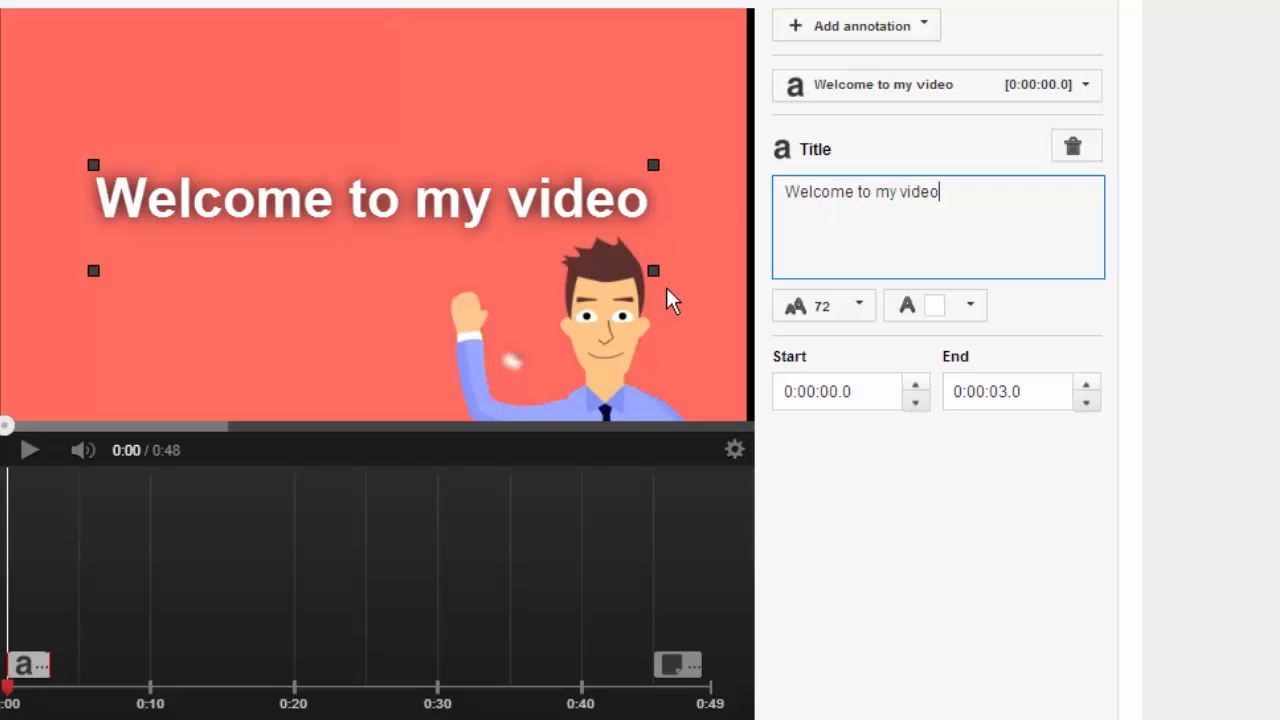
{"action": "left_click_drag", "start_coordinate": [653, 270], "coordinate": [350, 220]}
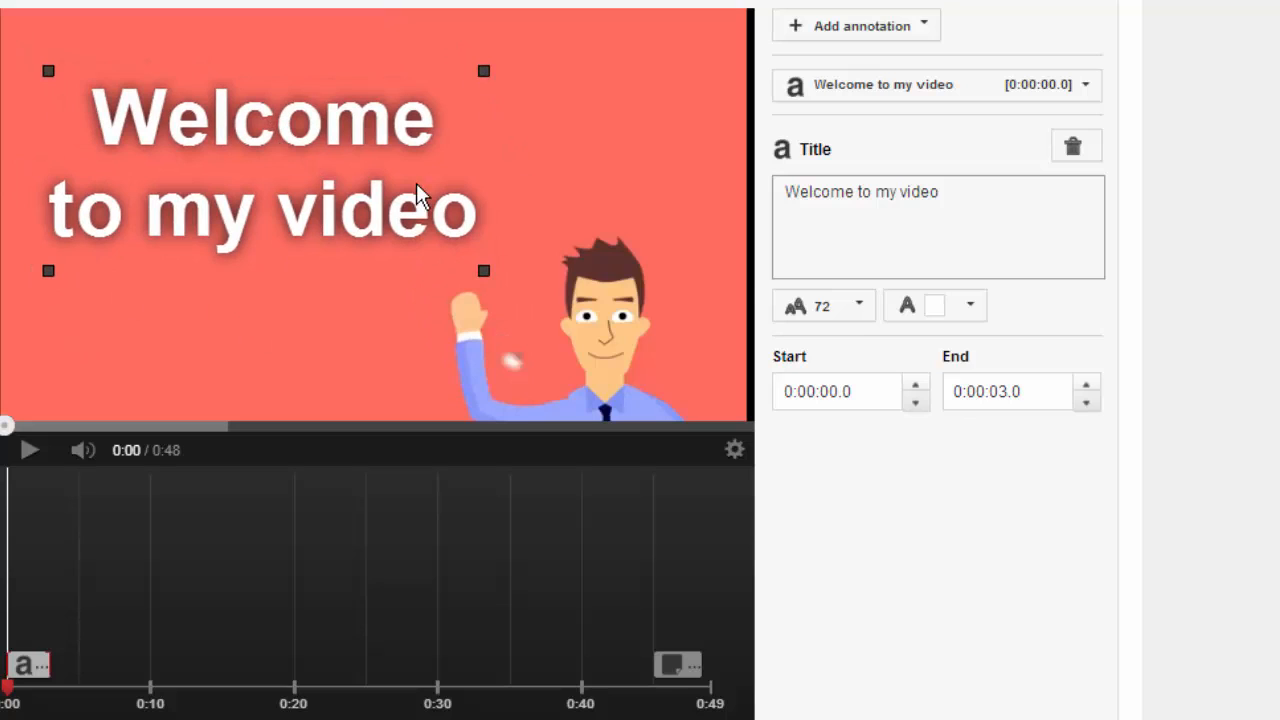
{"action": "mouse_move", "coordinate": [895, 443]}
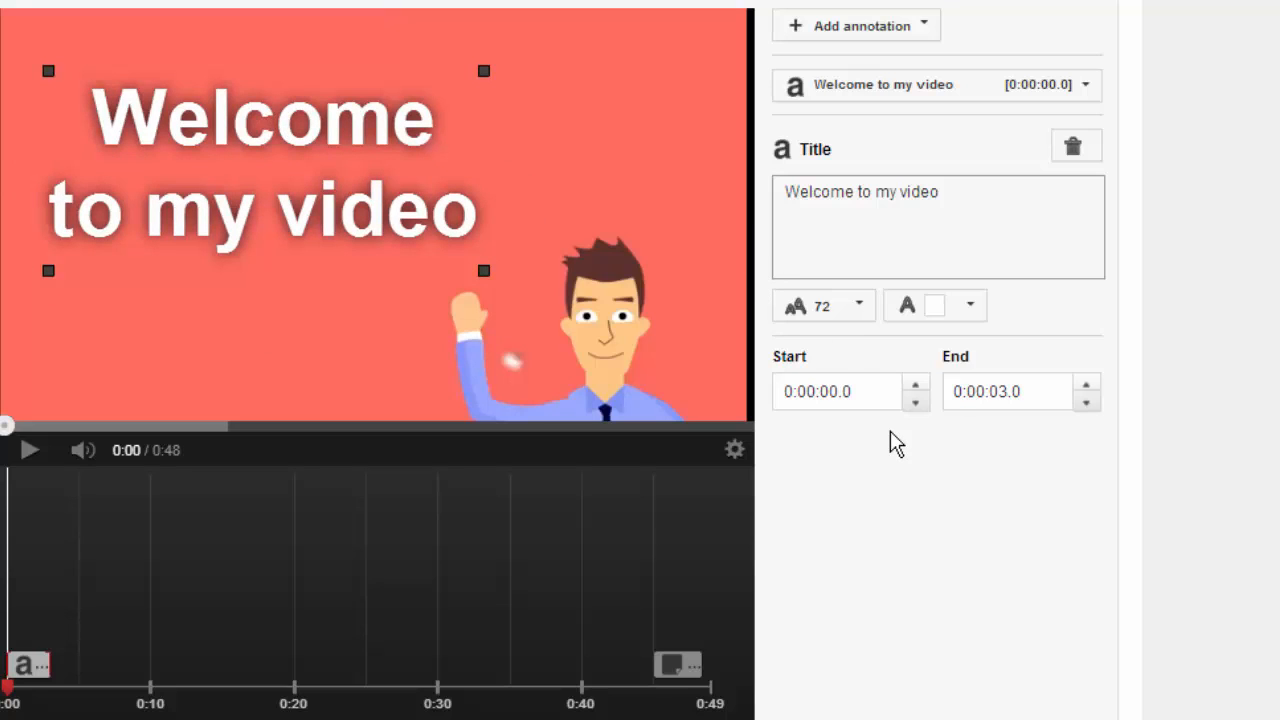
{"action": "mouse_move", "coordinate": [1144, 210]}
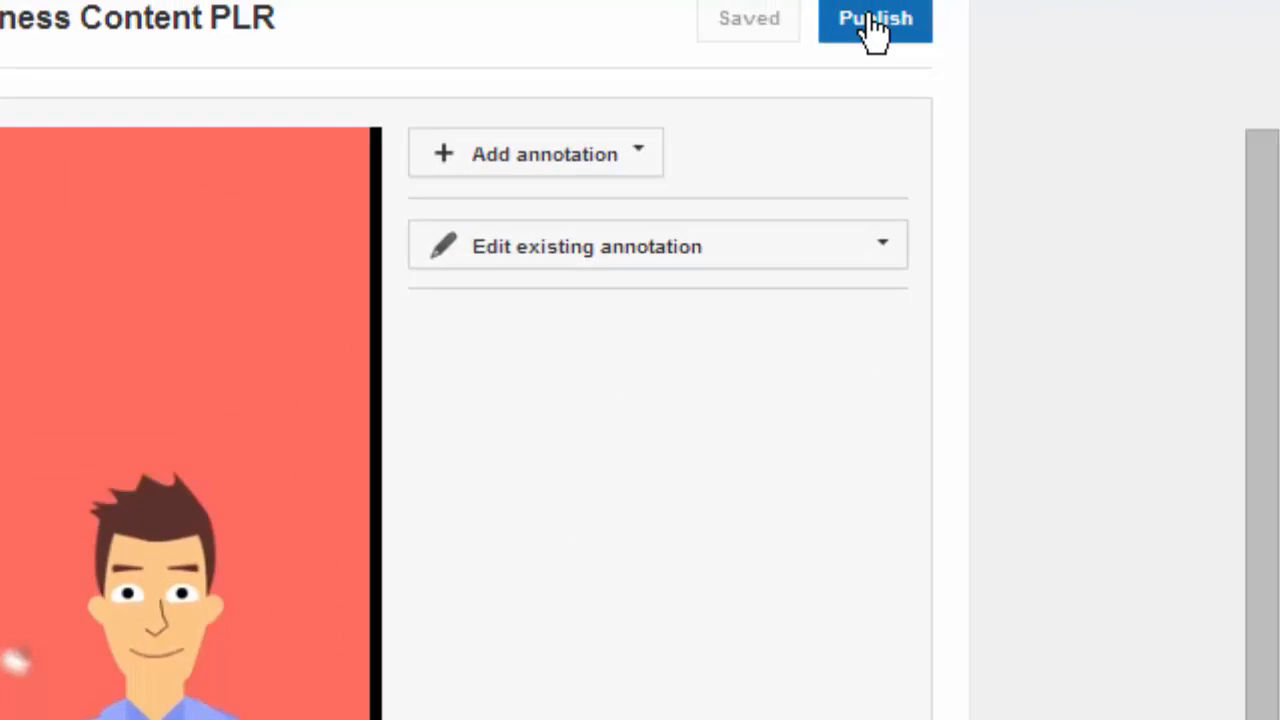
- Publish the annotation changes to the live video
{"action": "left_click", "coordinate": [875, 19]}
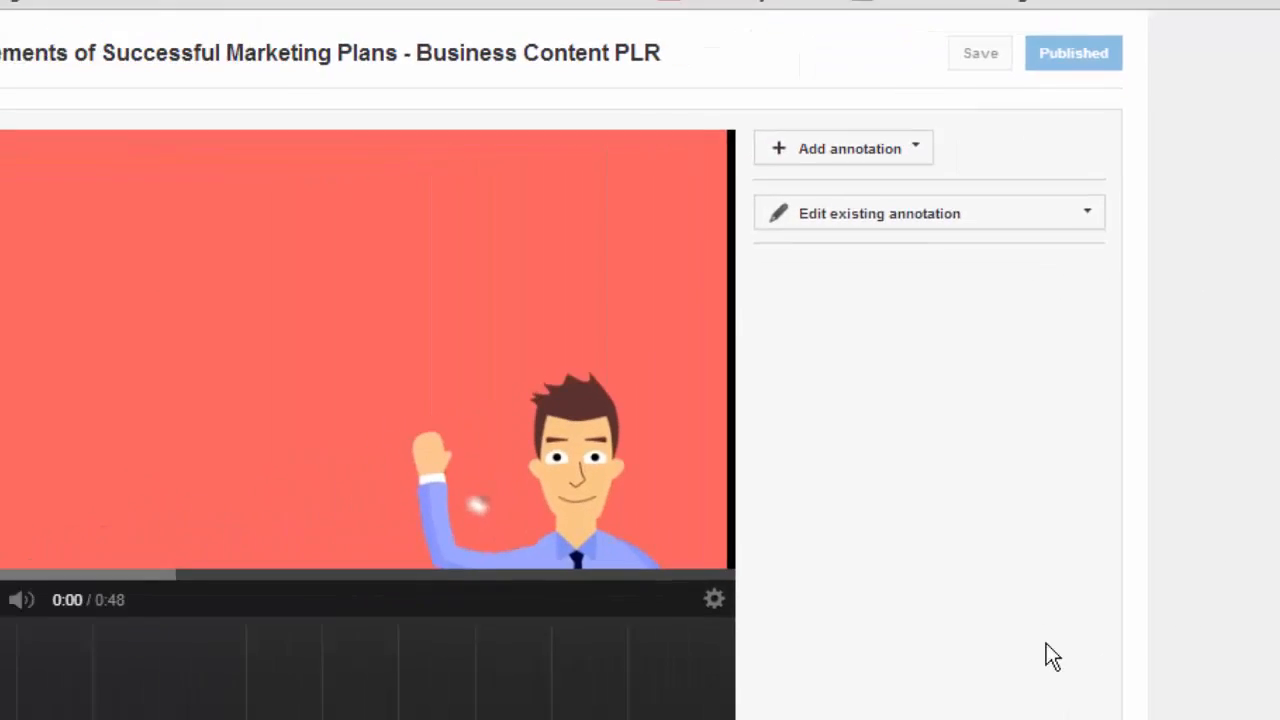